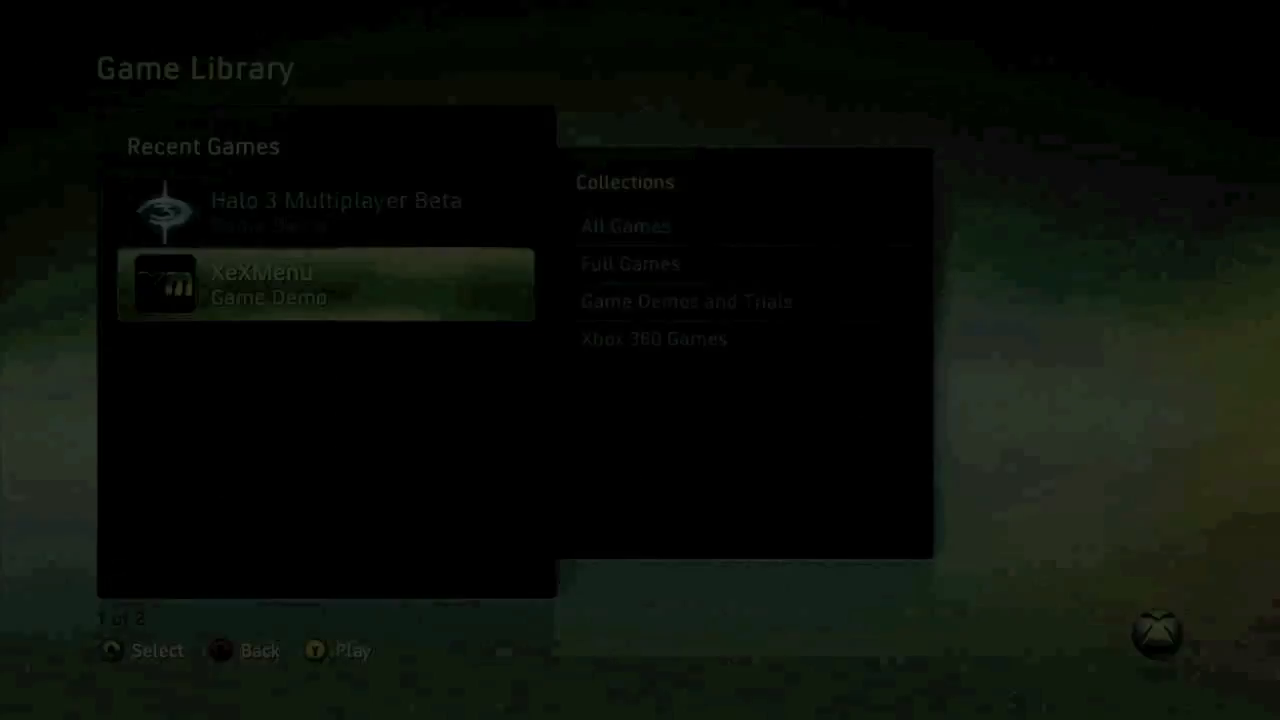
# Launch XeXMenu from Recent Games in the Dashboard's Game Library
pyautogui.click(325, 284)
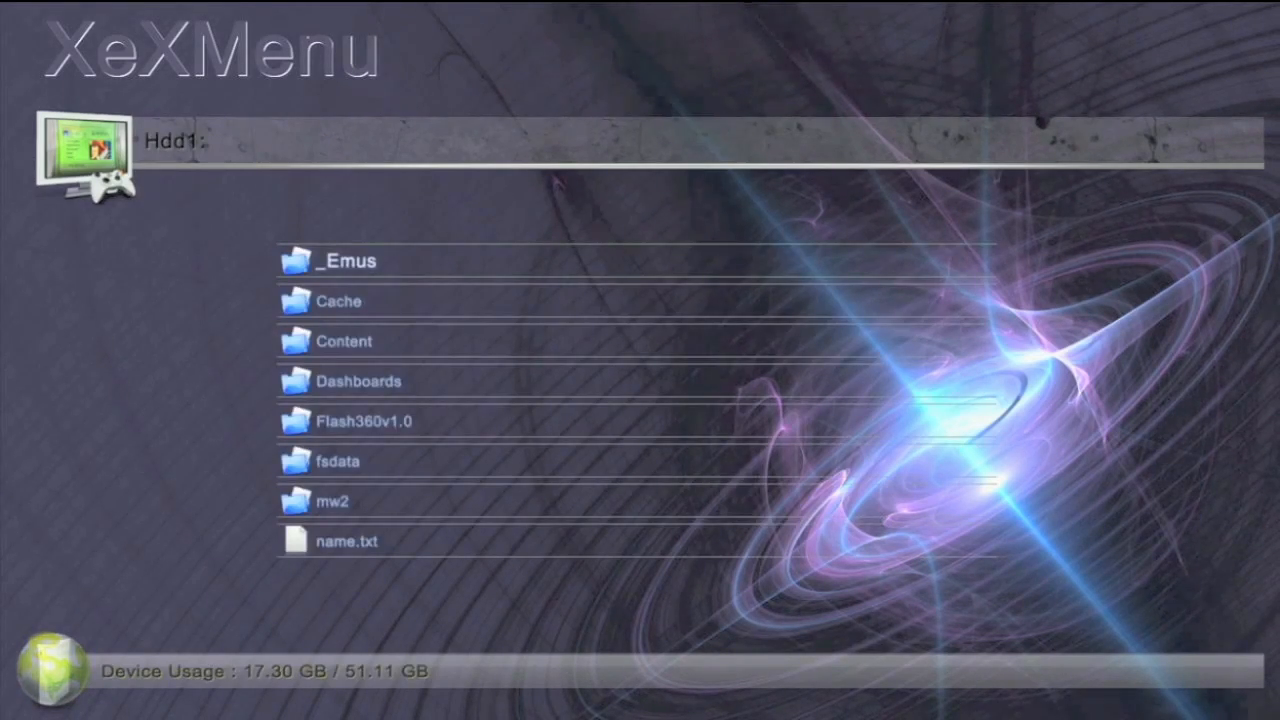
# Open the Copy/Cut/Paste/Delete/Create operations menu for Hdd1's folders
pyautogui.rightClick(345, 262)
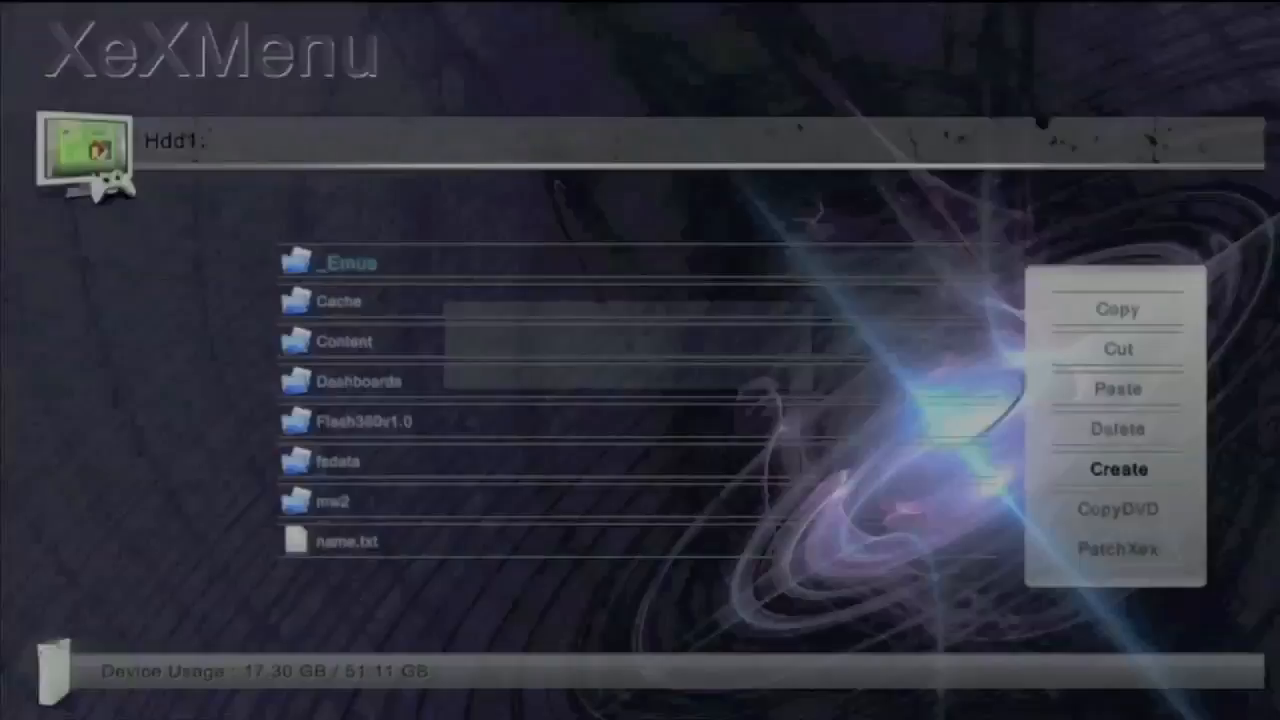
pyautogui.click(1118, 469)
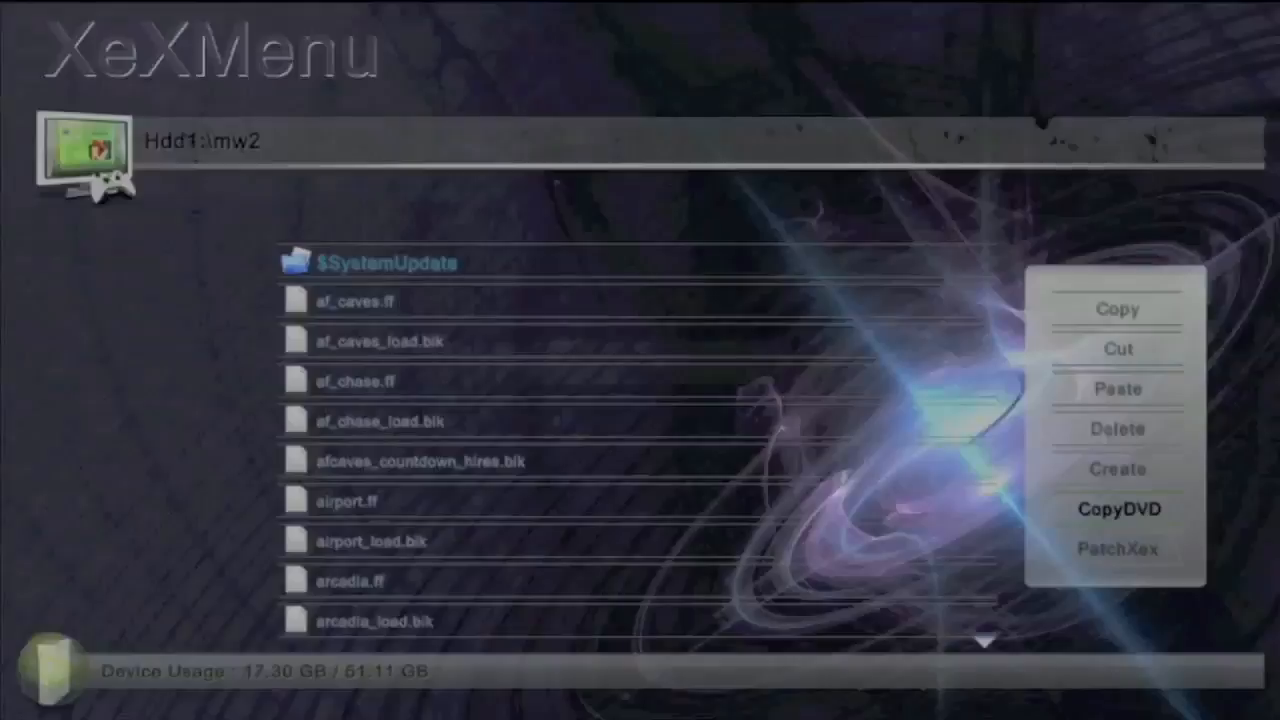
# Enter Hdd1:\mw2 and bring up its Copy, Paste, CopyDVD and PatchXex file operations
pyautogui.click(1119, 509)
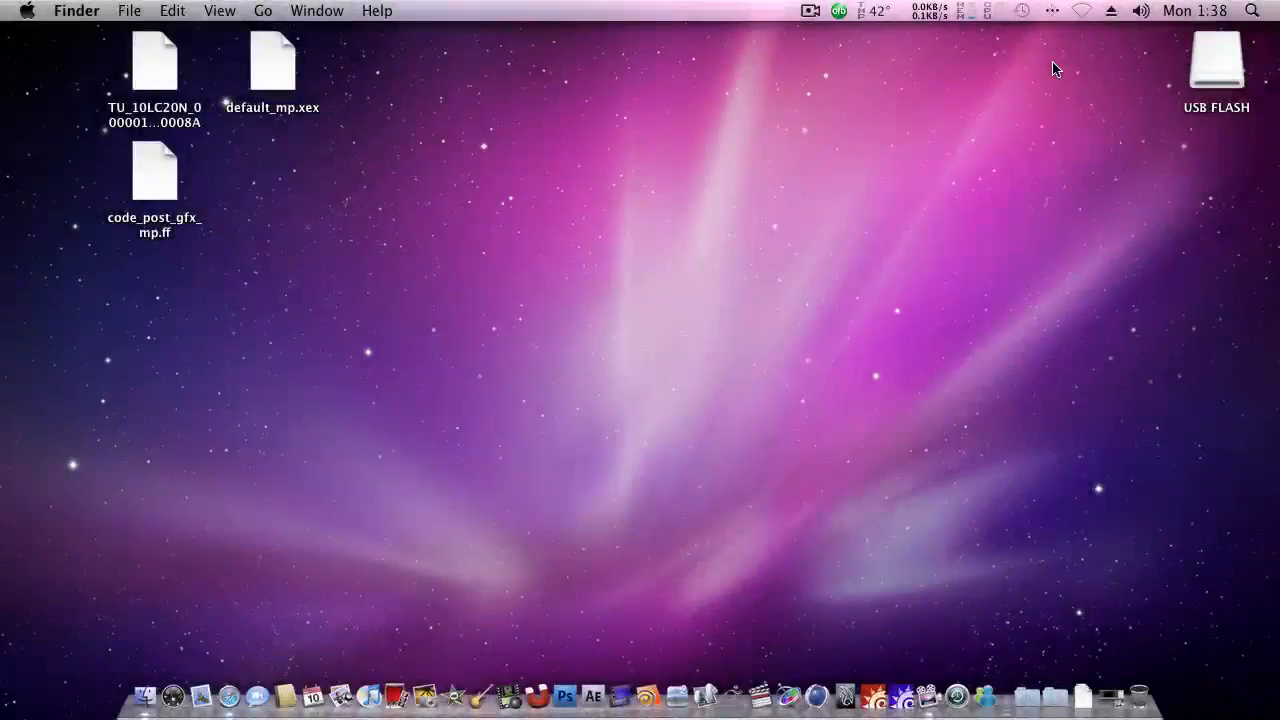
pyautogui.moveTo(768, 219)
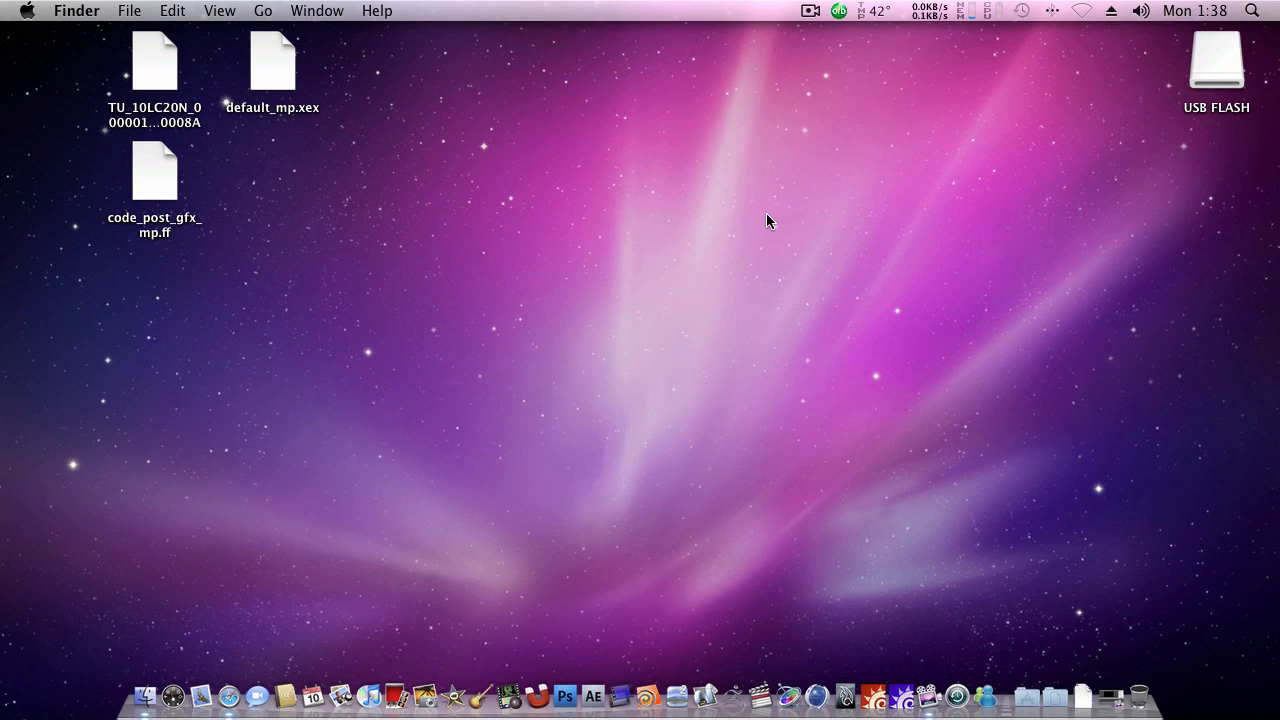
pyautogui.moveTo(438, 272)
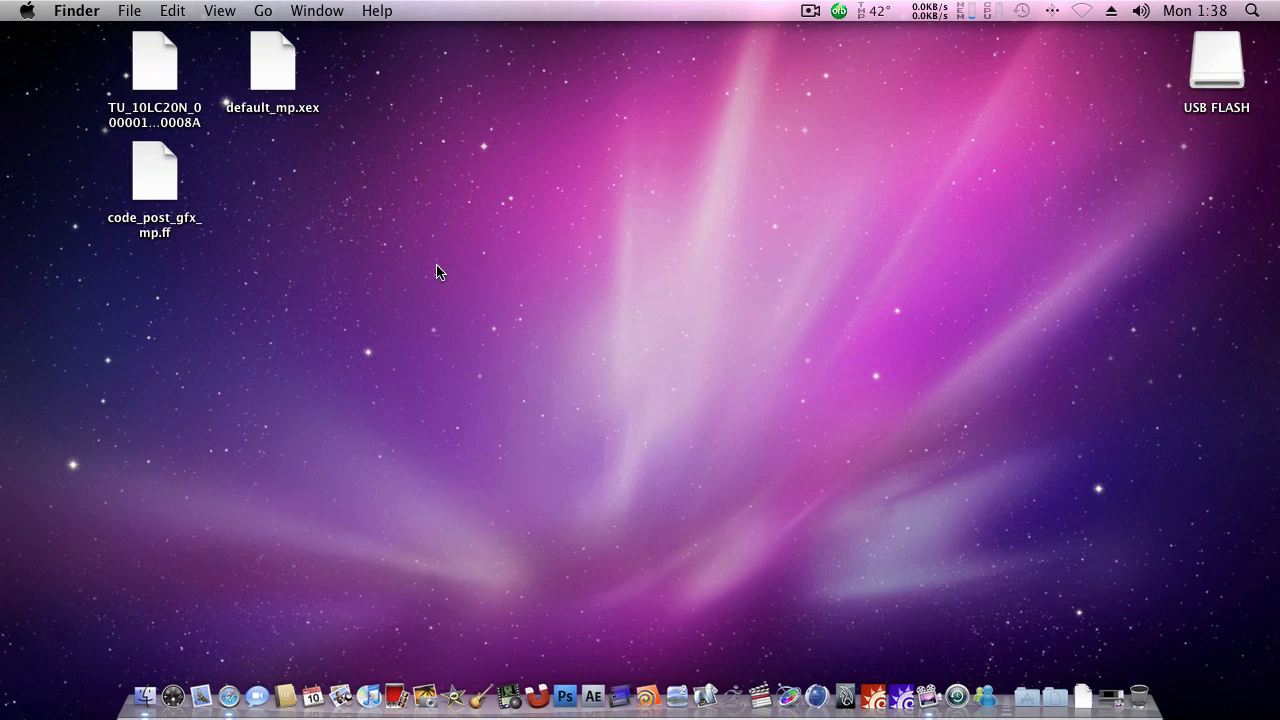
pyautogui.moveTo(491, 226)
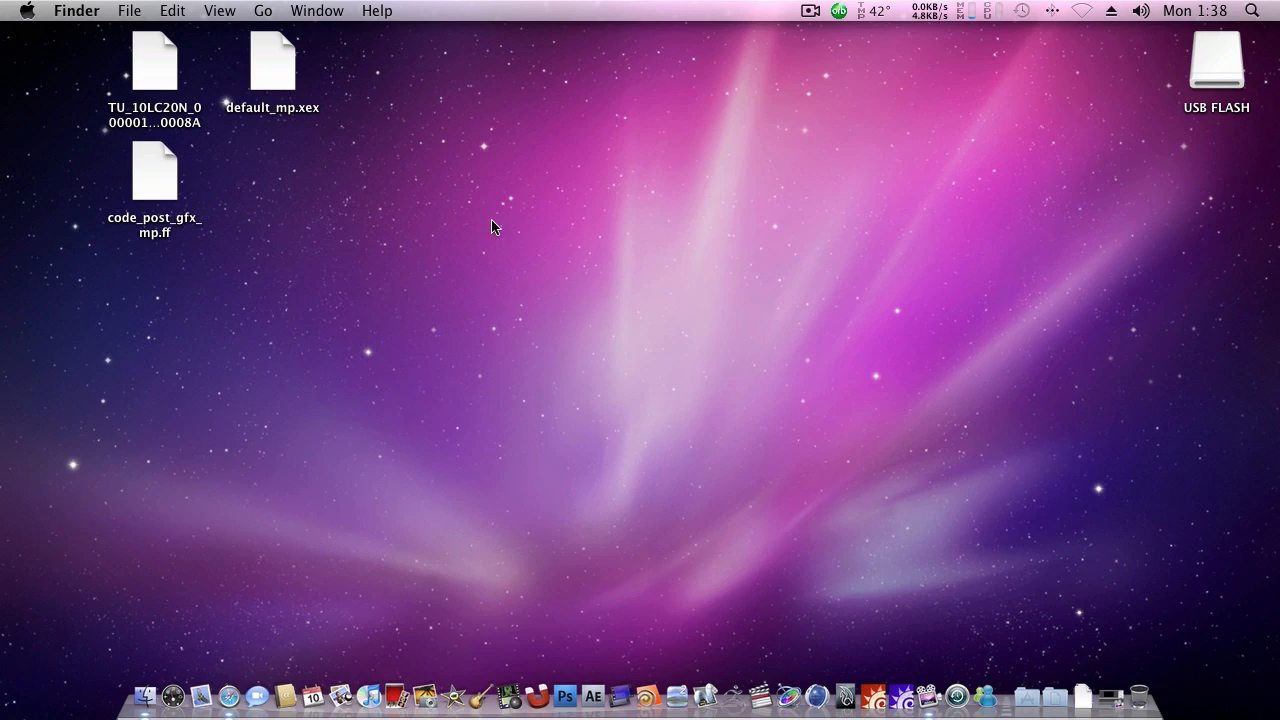
pyautogui.moveTo(289, 126)
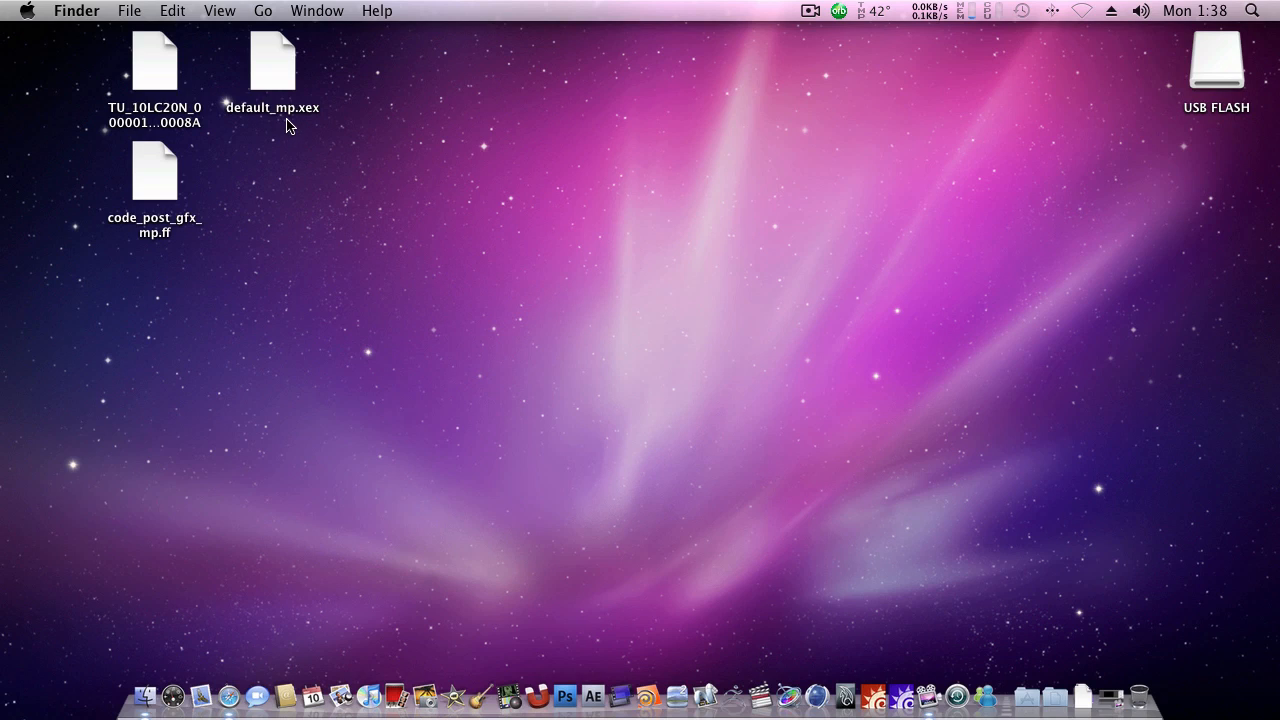
pyautogui.moveTo(298, 145)
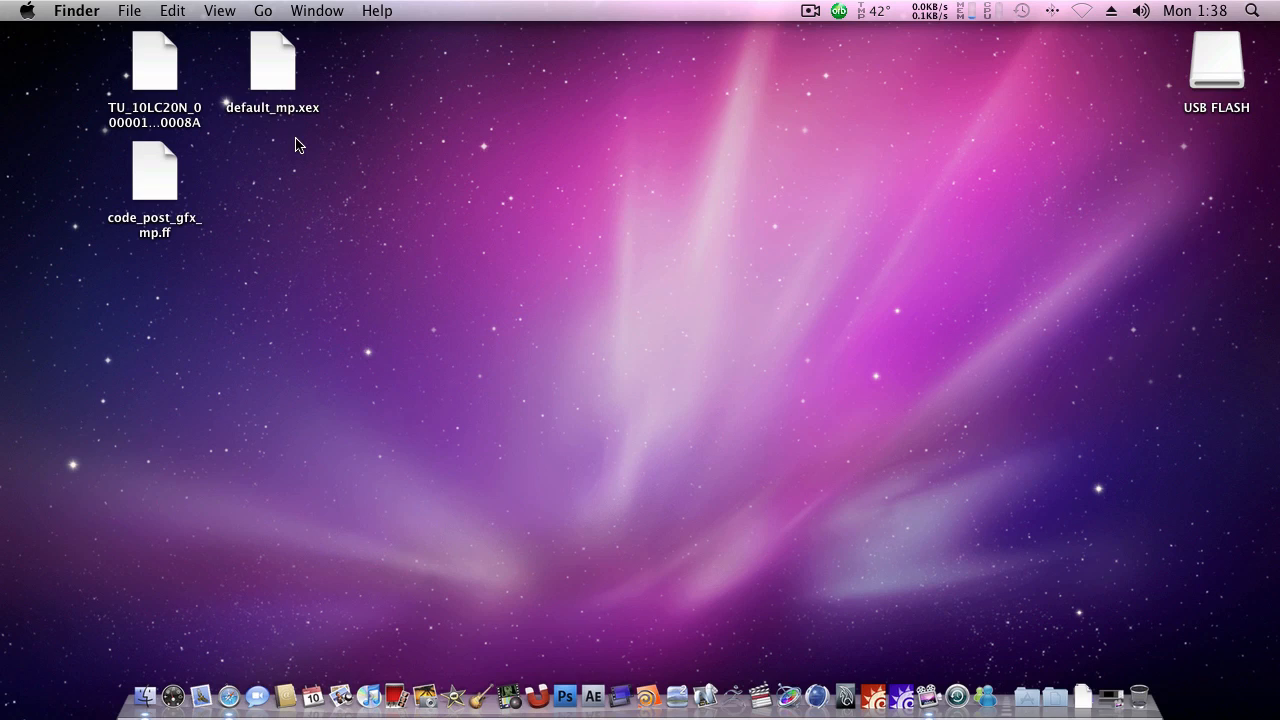
pyautogui.moveTo(294, 158)
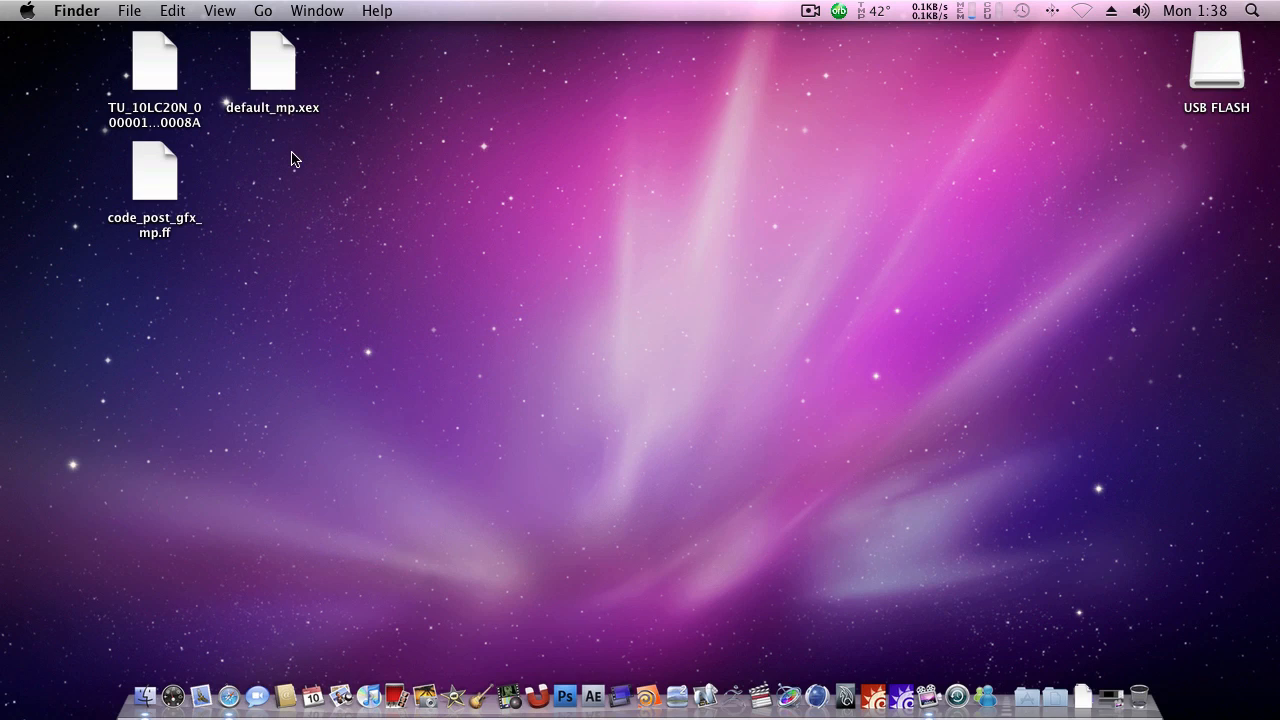
pyautogui.moveTo(135, 80)
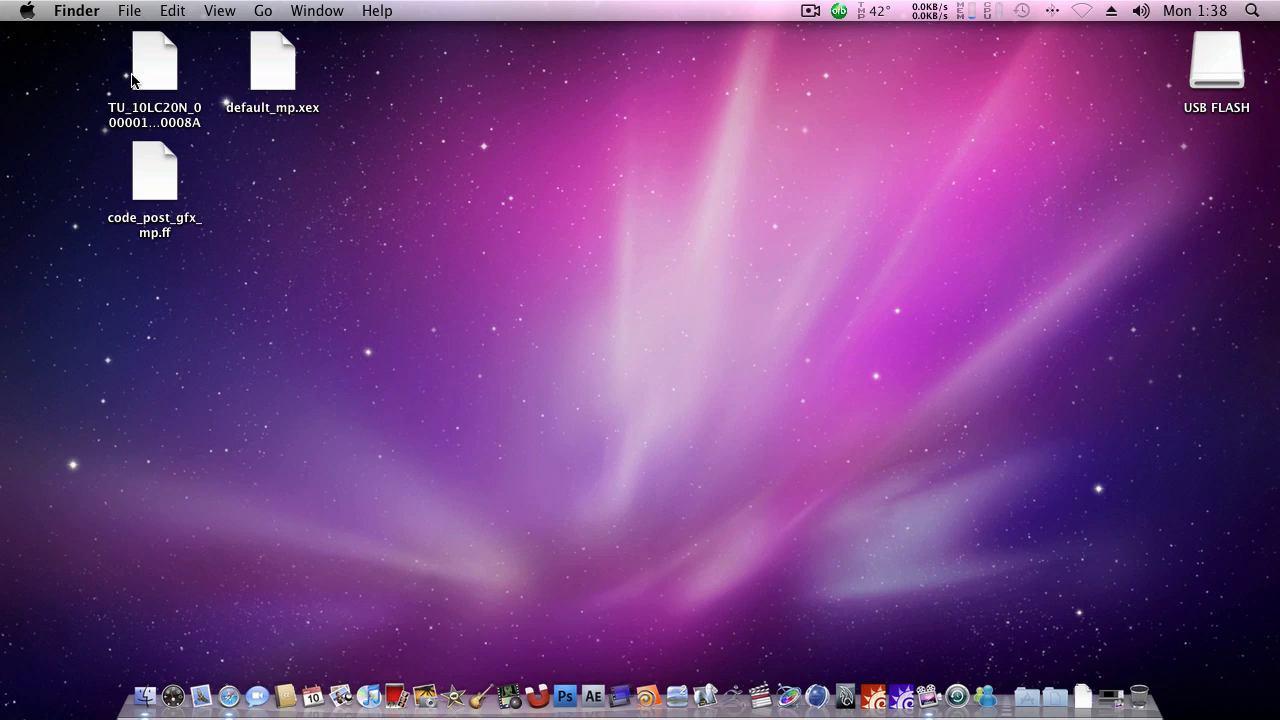
pyautogui.moveTo(54, 211)
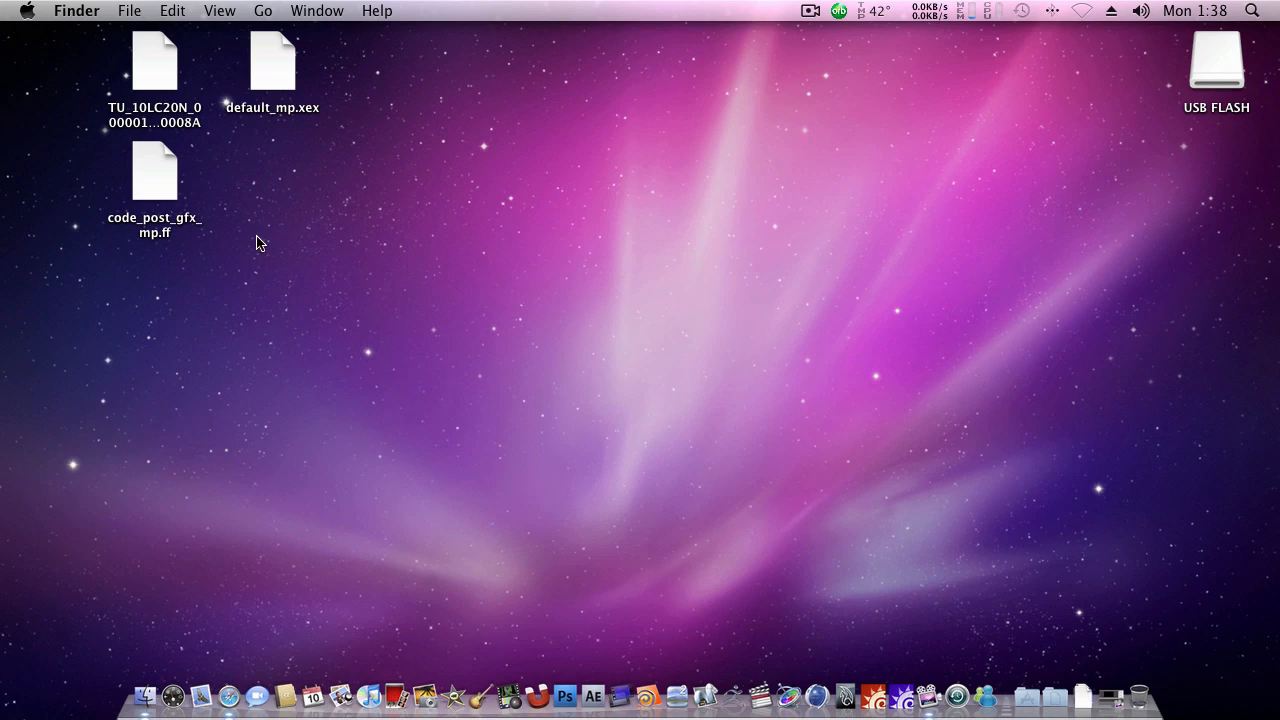
pyautogui.moveTo(195, 281)
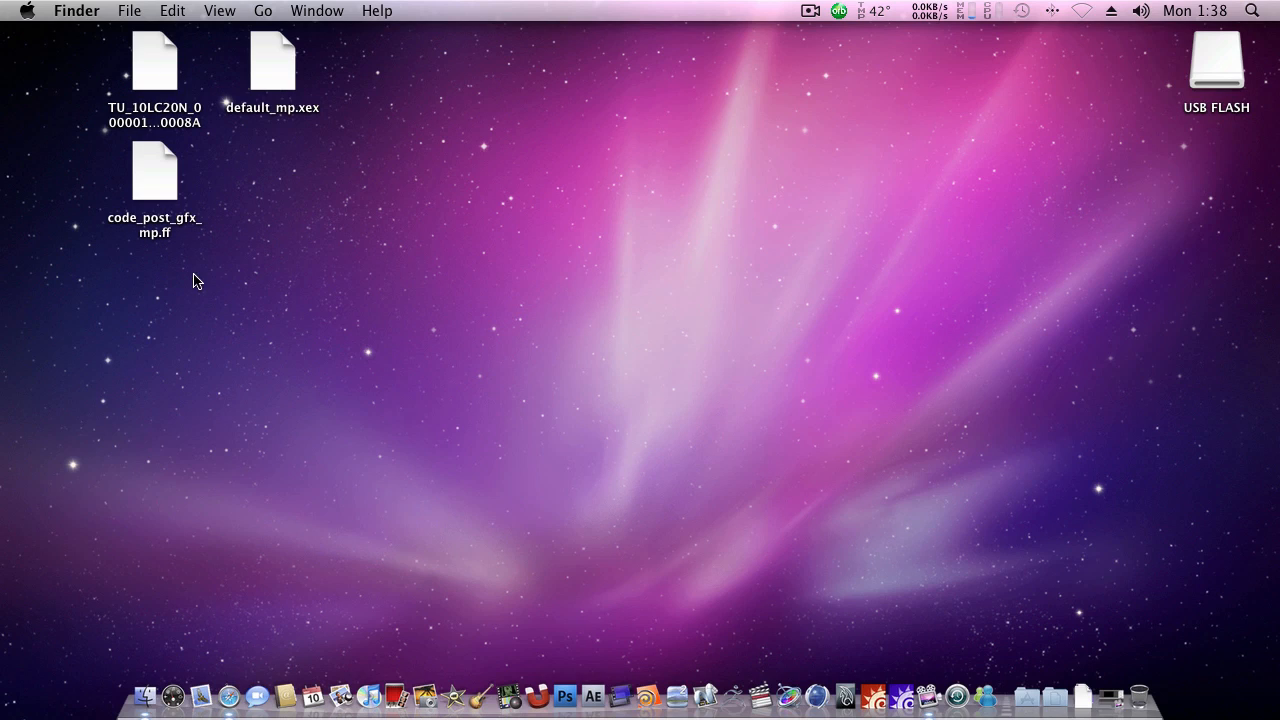
pyautogui.moveTo(253, 197)
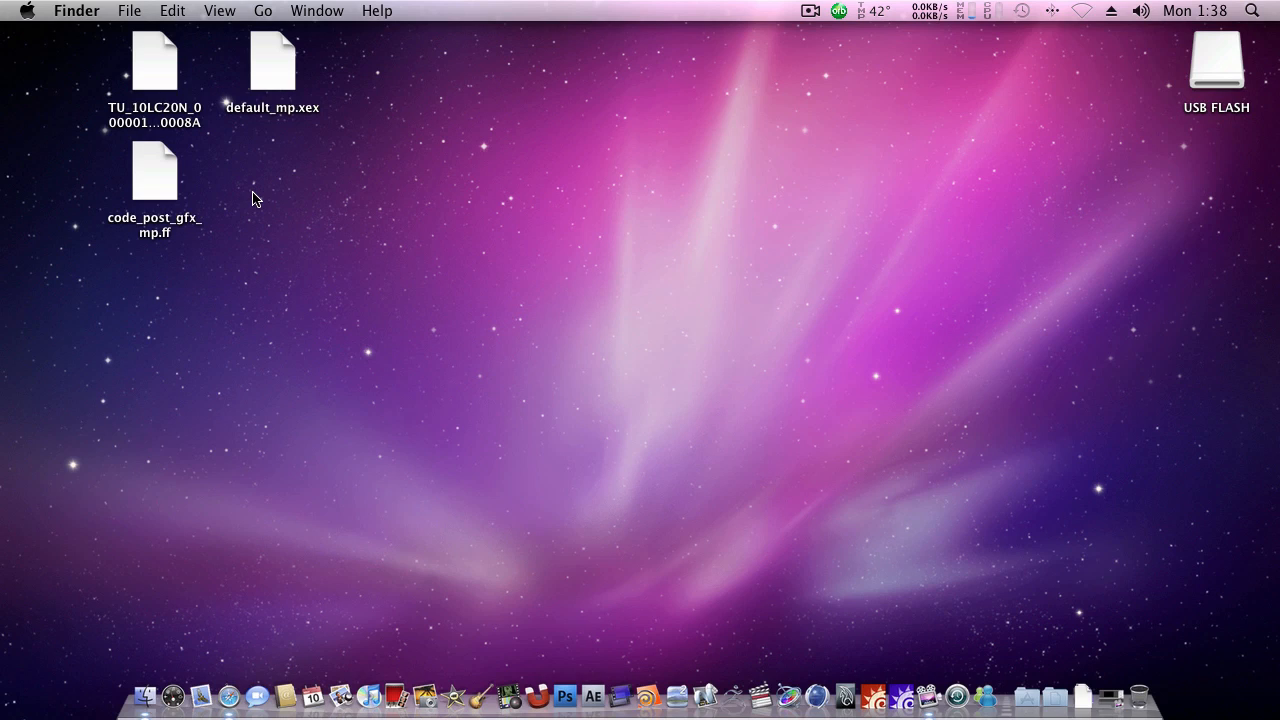
pyautogui.moveTo(243, 190)
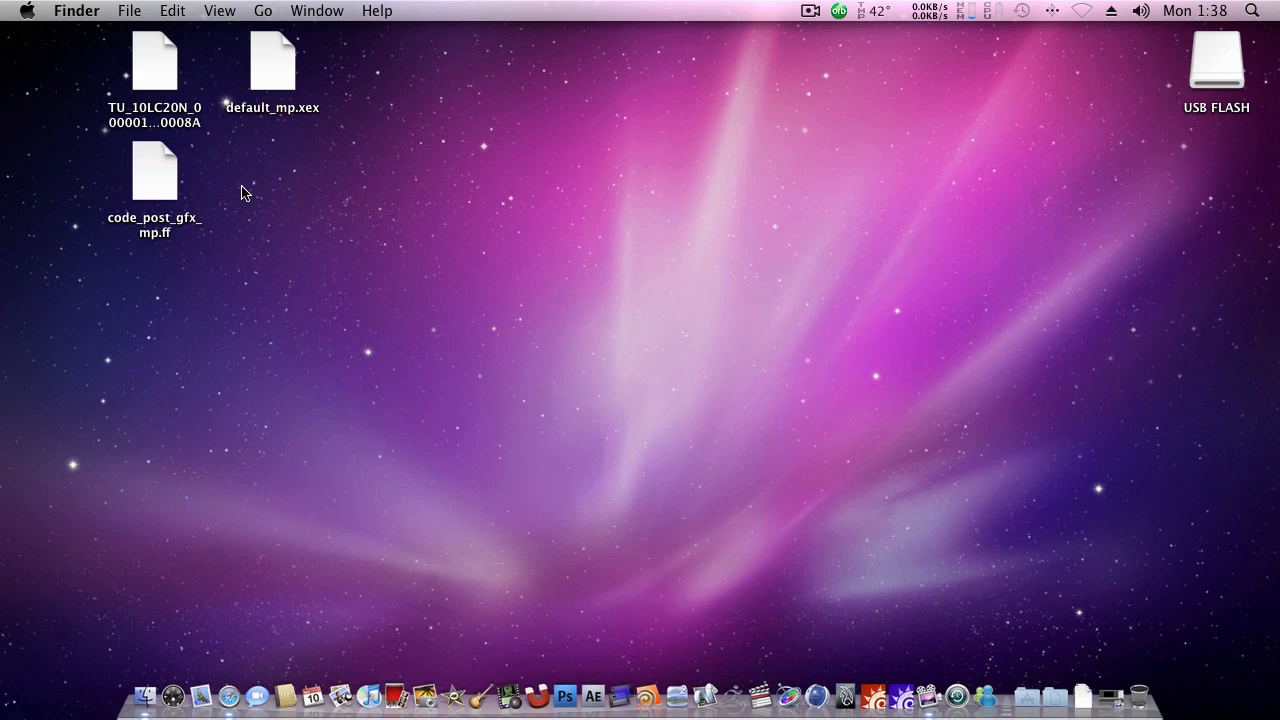
pyautogui.moveTo(252, 178)
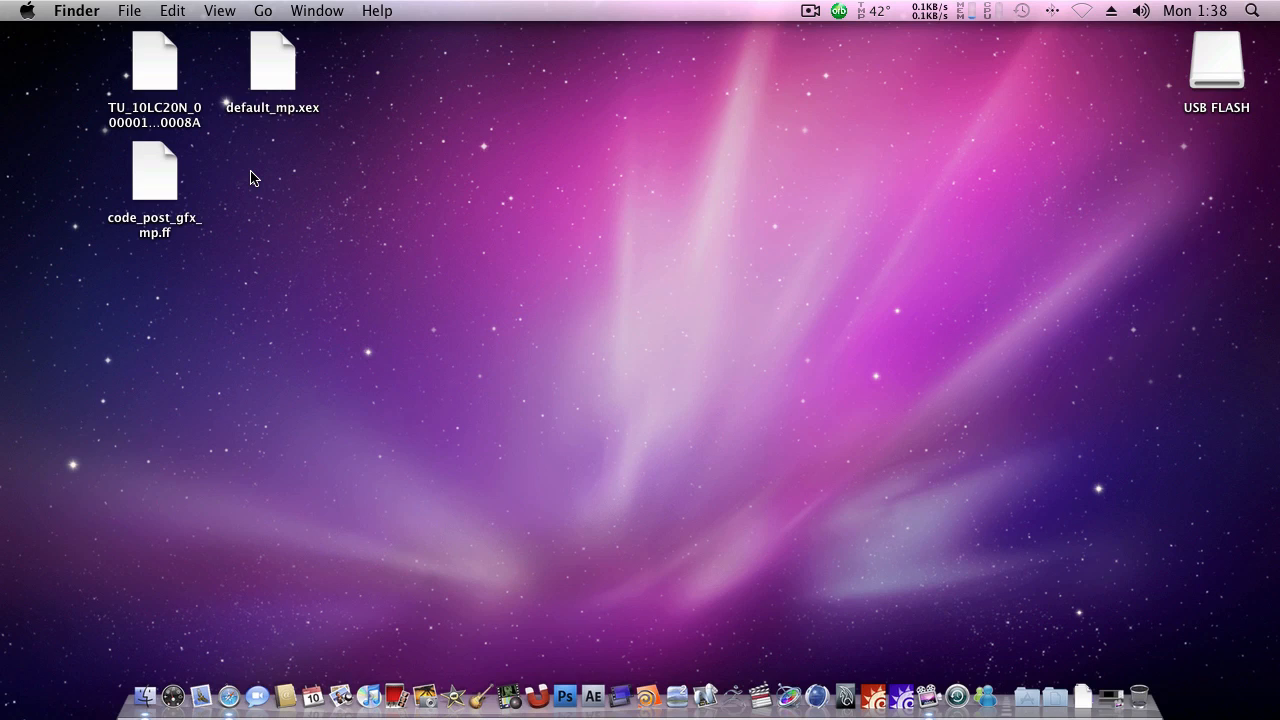
pyautogui.moveTo(283, 93)
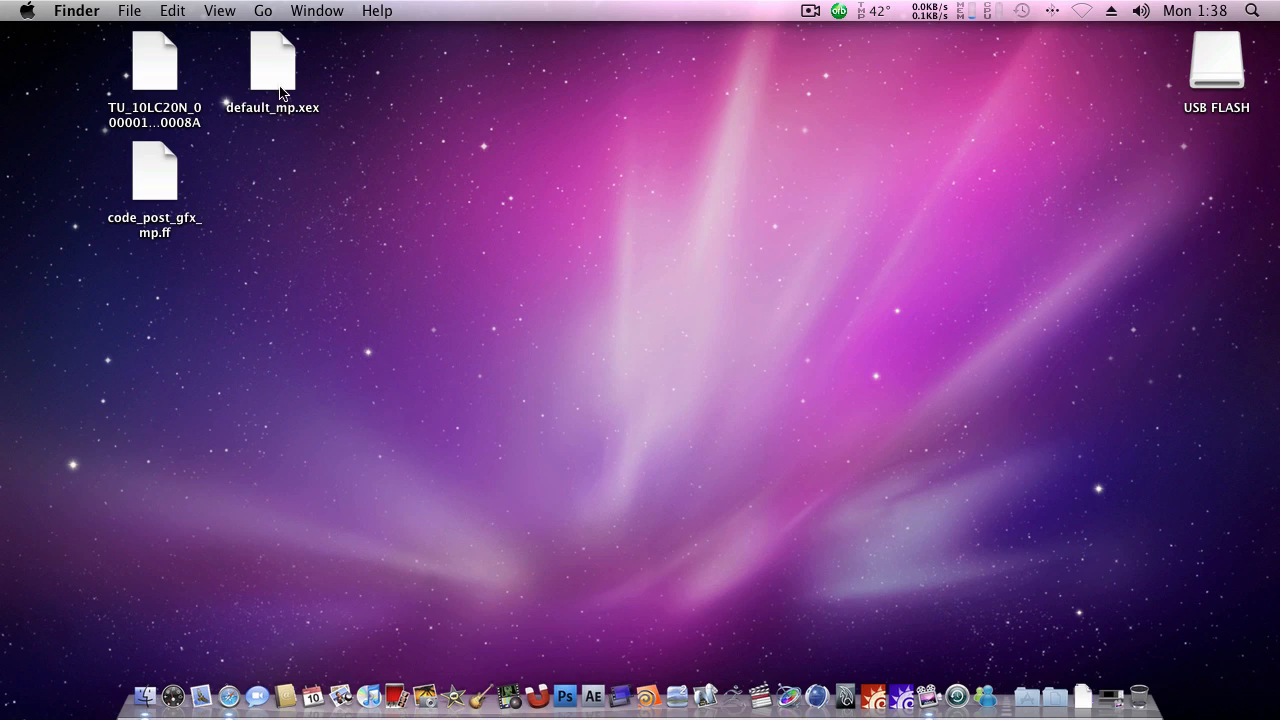
pyautogui.moveTo(166, 107)
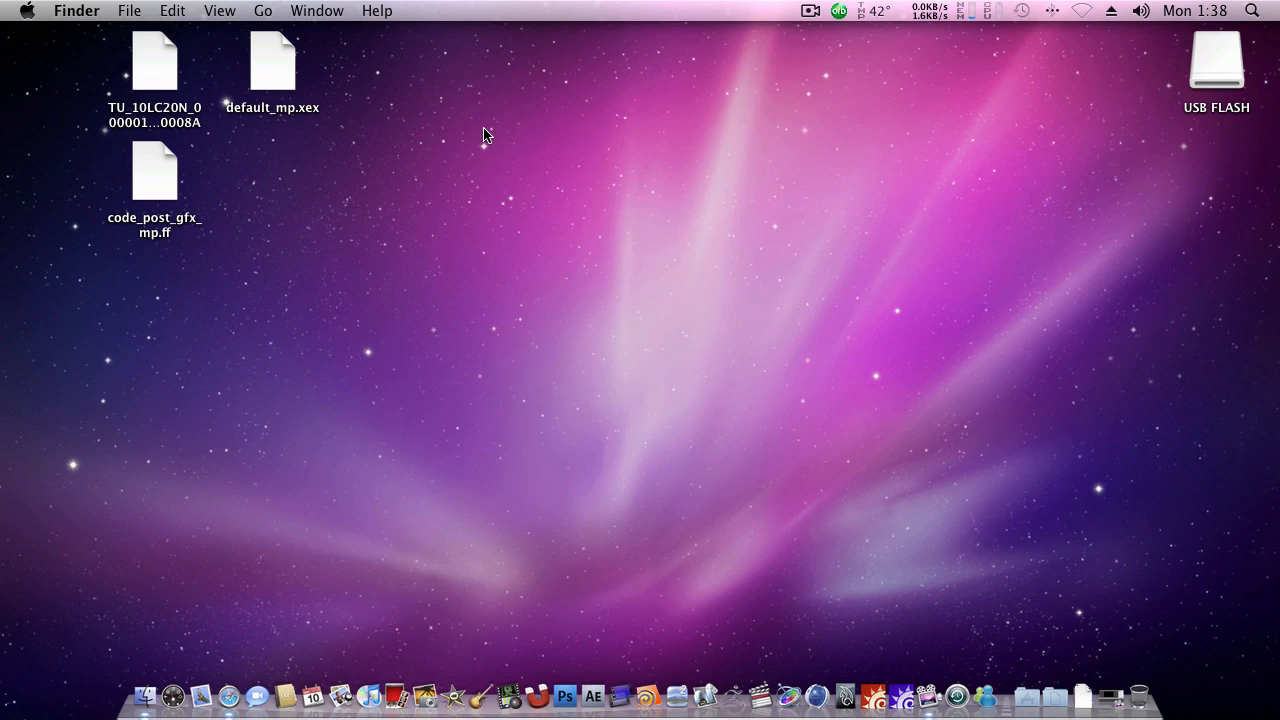
pyautogui.moveTo(453, 293)
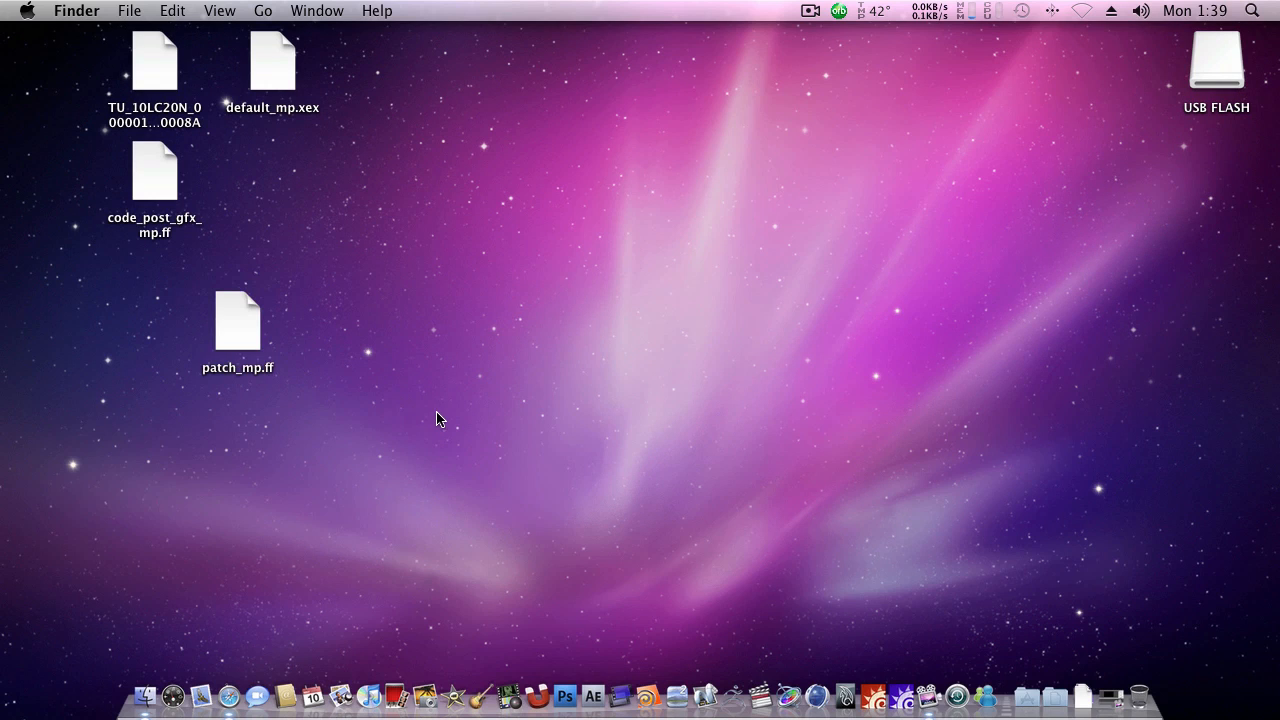
# Drop patch_mp.ff from the desktop onto the USB FLASH drive and select the drive
pyautogui.moveTo(237, 321); pyautogui.dragTo(1216, 145)
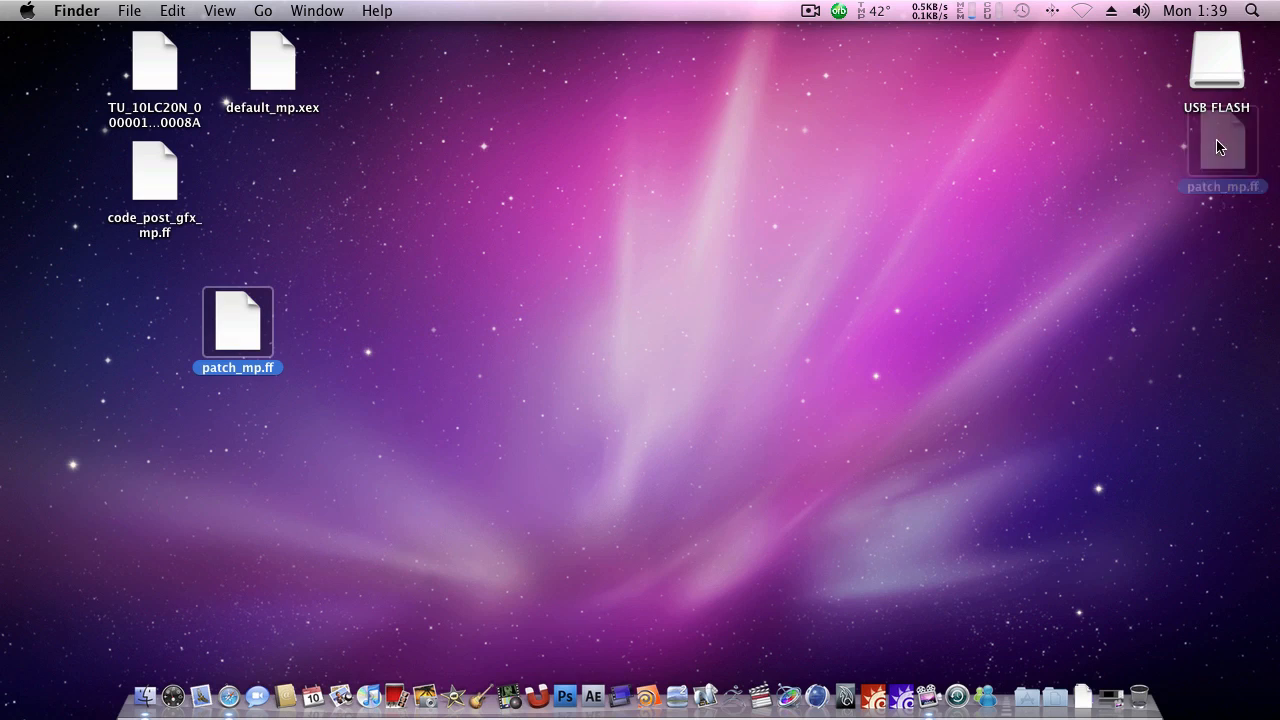
pyautogui.moveTo(237, 323); pyautogui.dragTo(1216, 70)
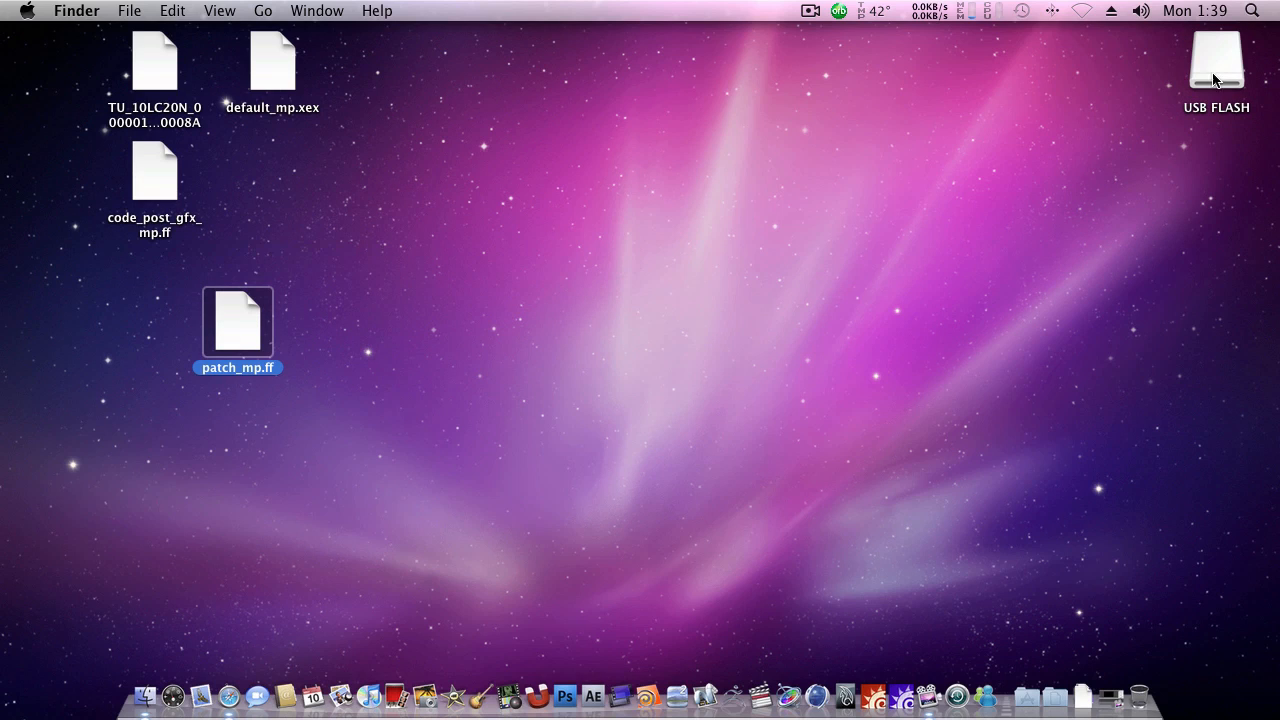
pyautogui.click(956, 328)
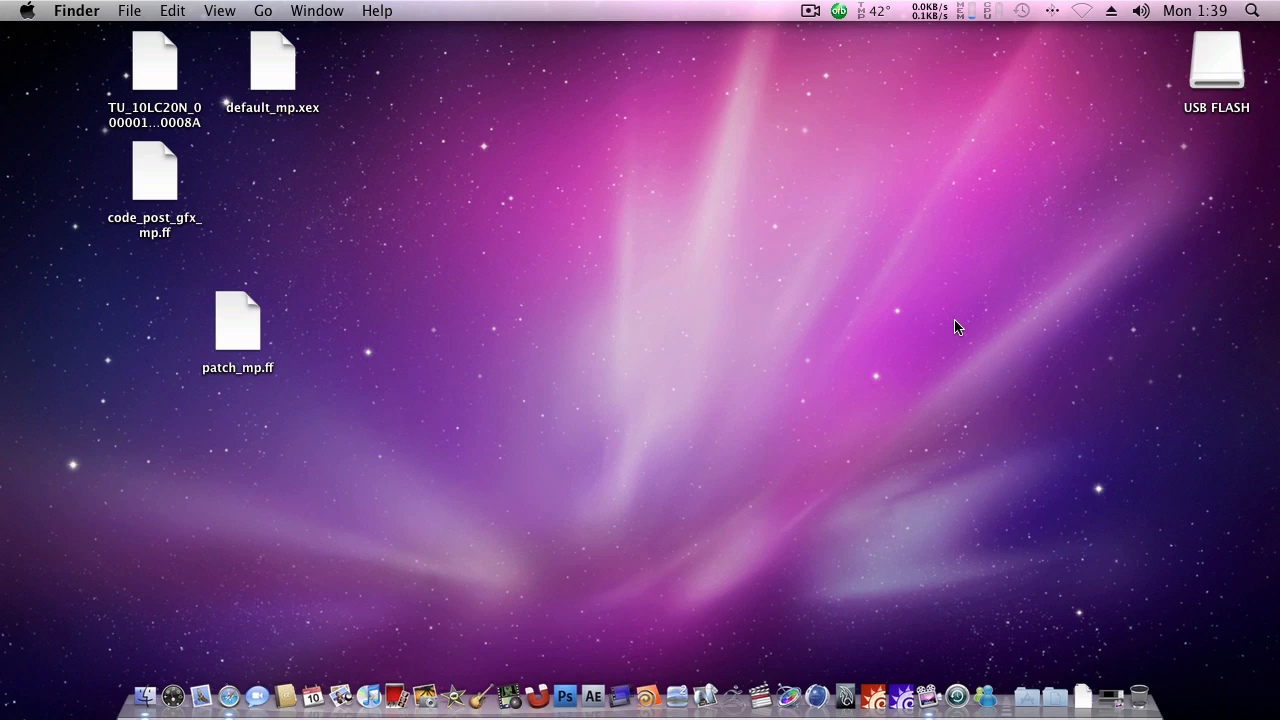
pyautogui.moveTo(519, 327)
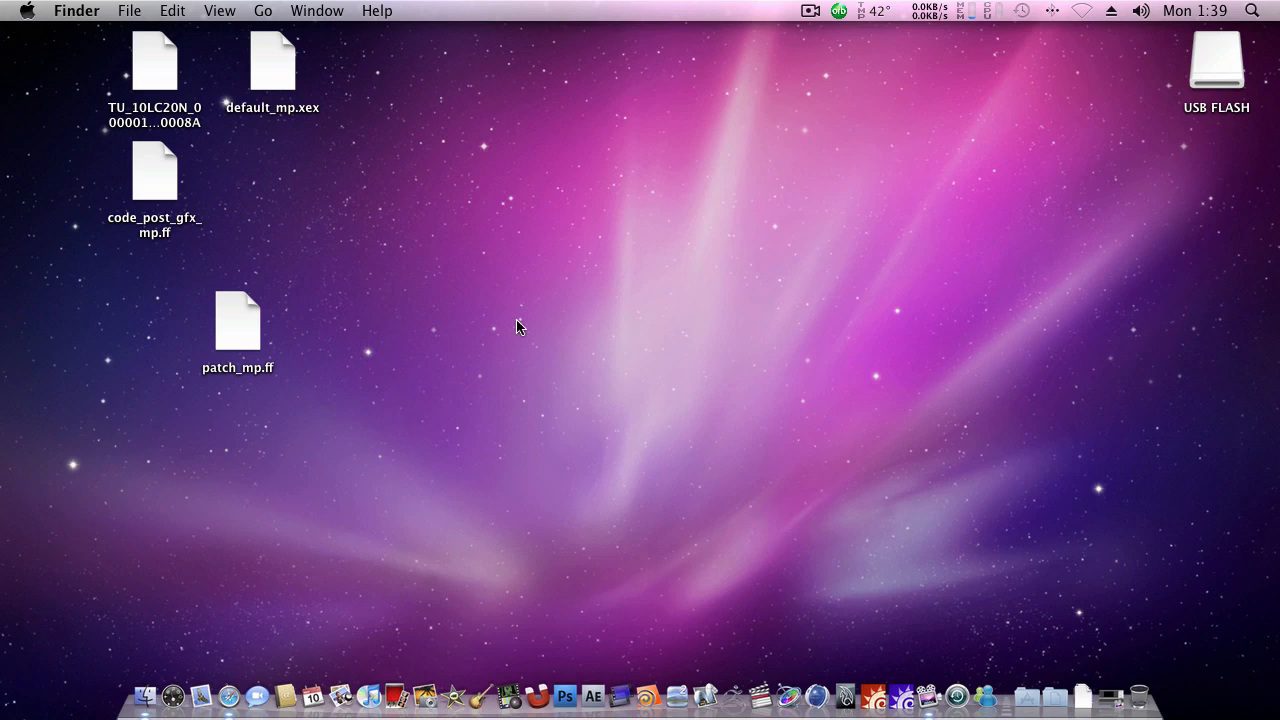
# Move patch_mp.ff to the desktop centre, away from the other game files, and deselect it
pyautogui.moveTo(237, 320); pyautogui.dragTo(683, 200)
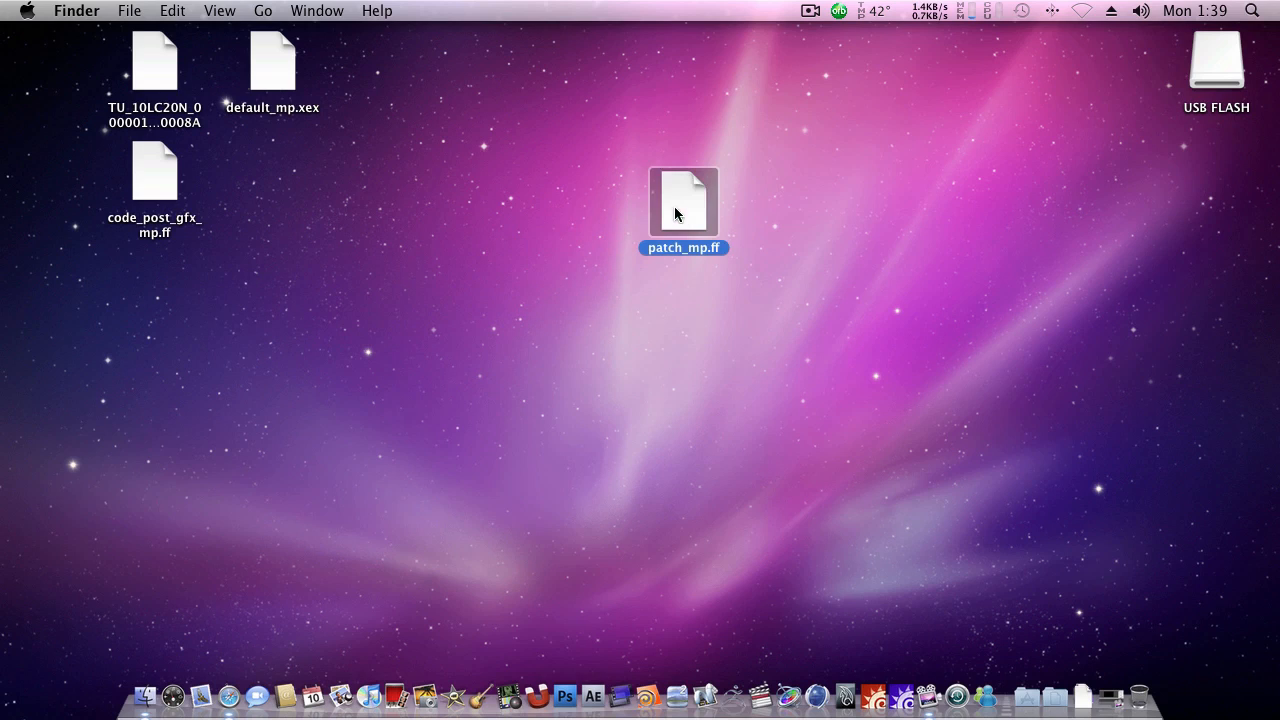
pyautogui.moveTo(743, 246)
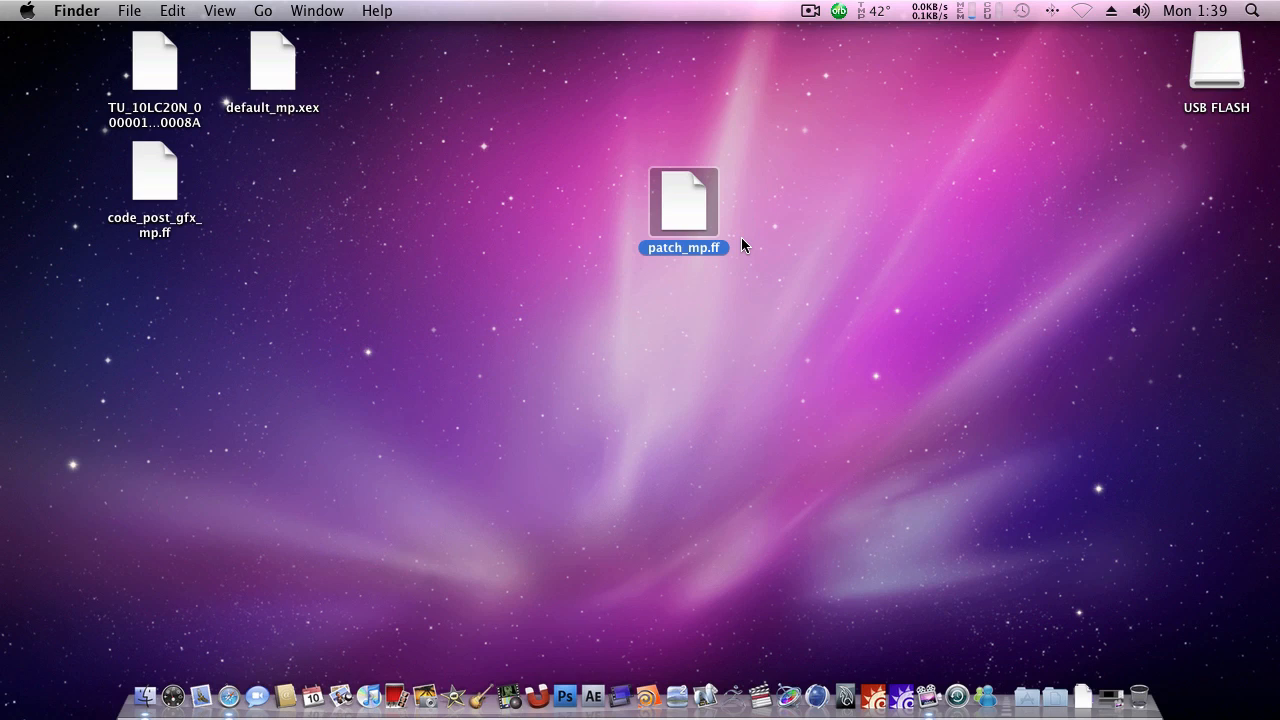
pyautogui.moveTo(747, 260)
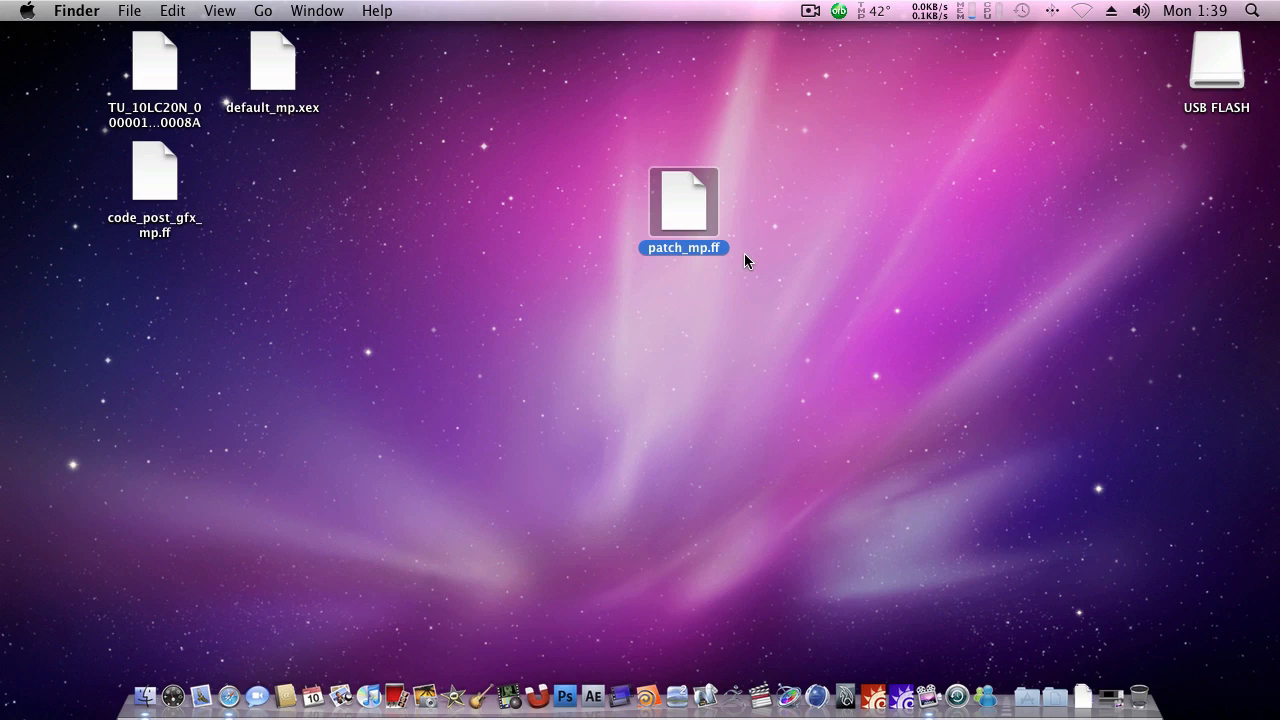
pyautogui.click(755, 261)
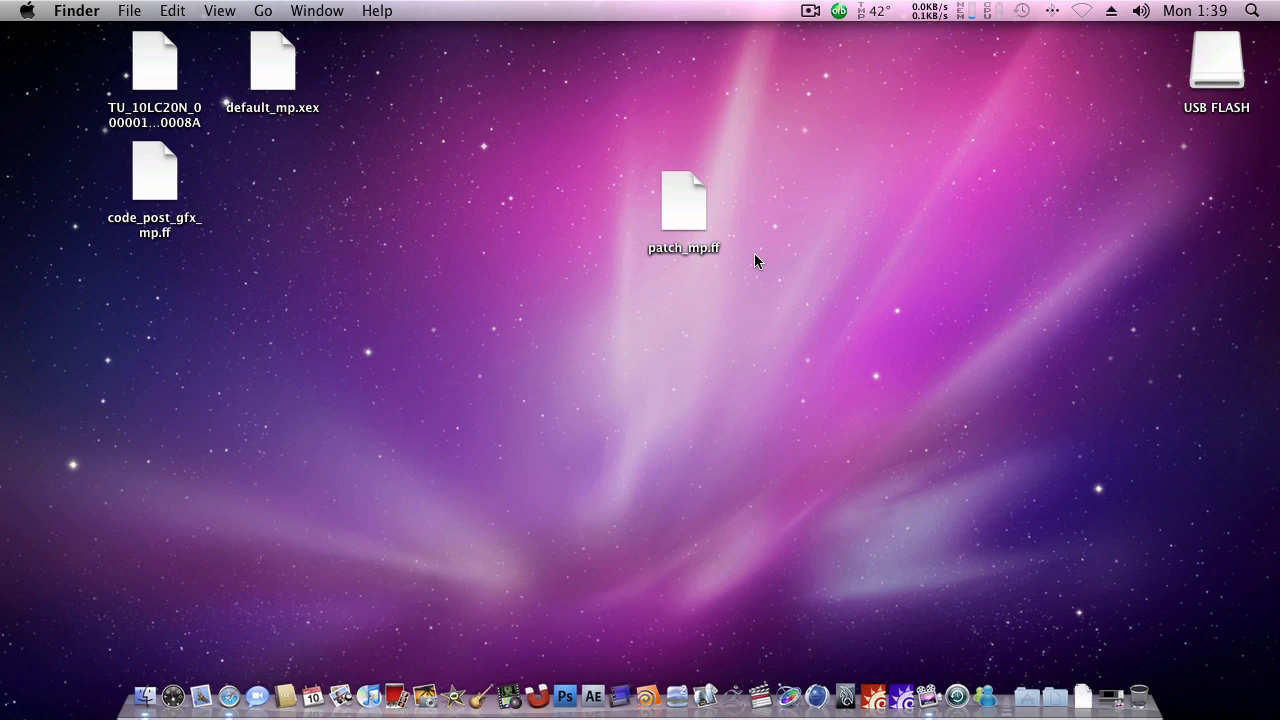
pyautogui.moveTo(695, 237)
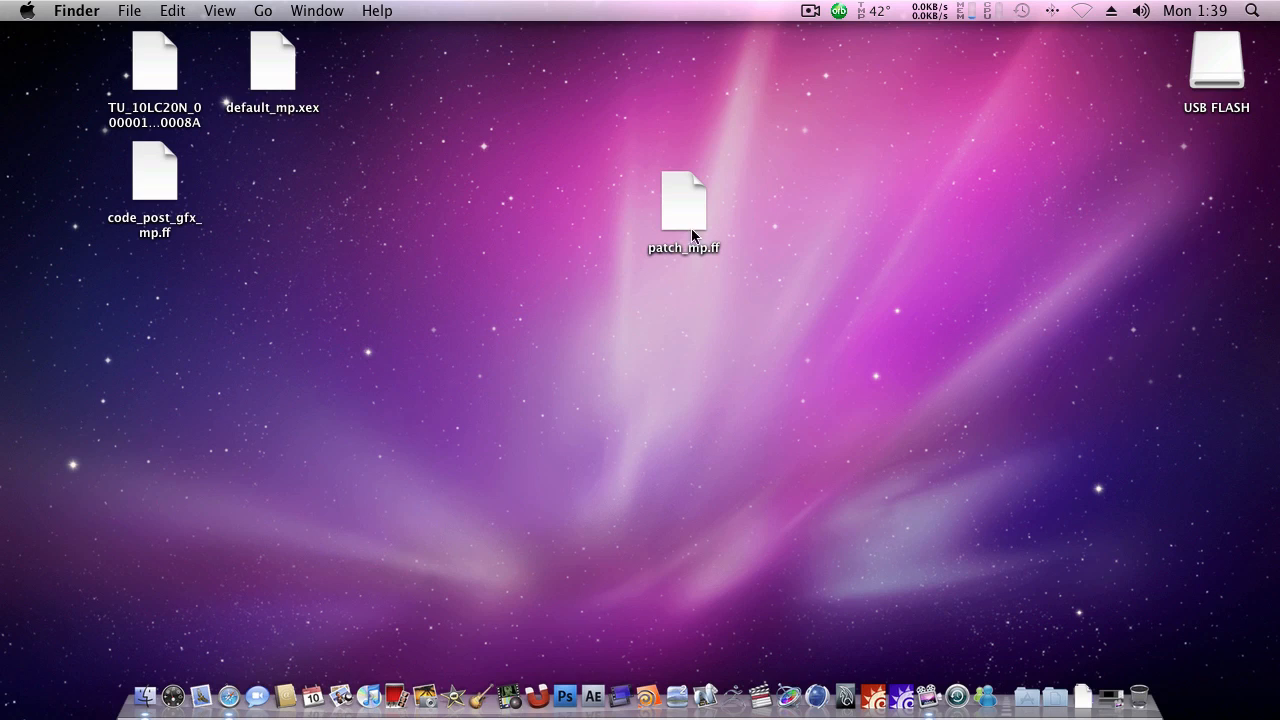
pyautogui.moveTo(686, 274)
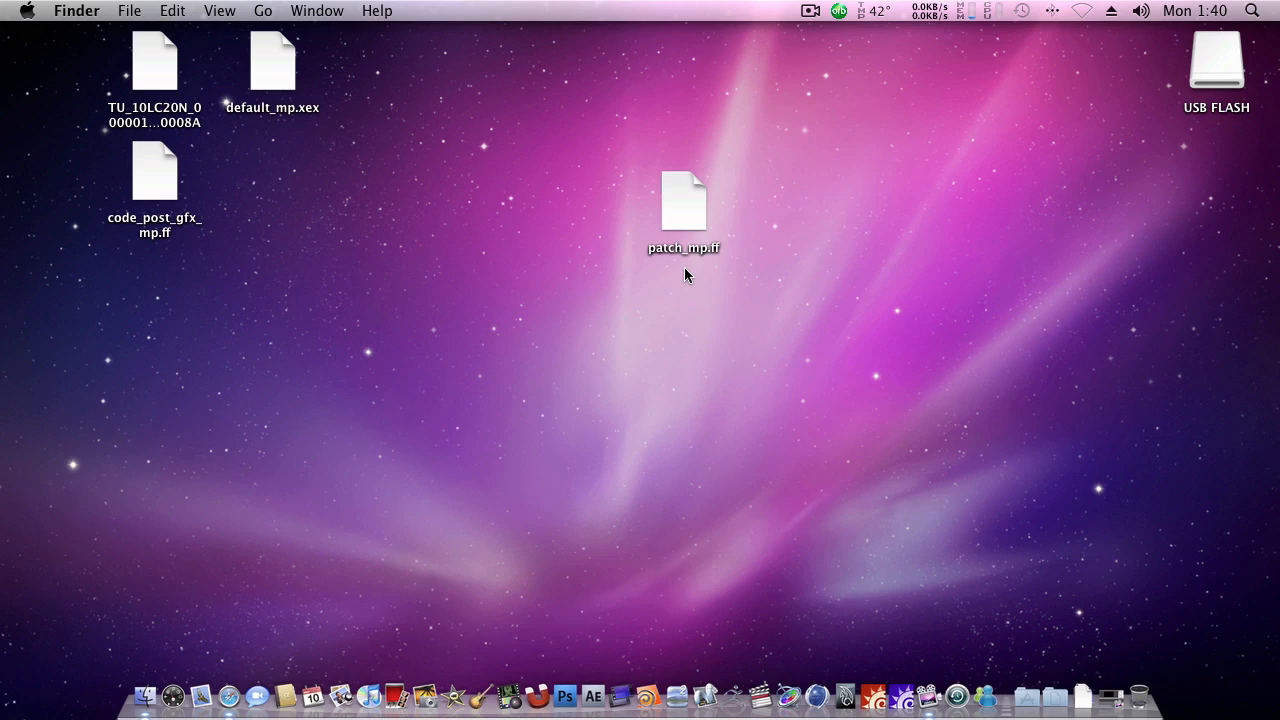
pyautogui.moveTo(690, 270)
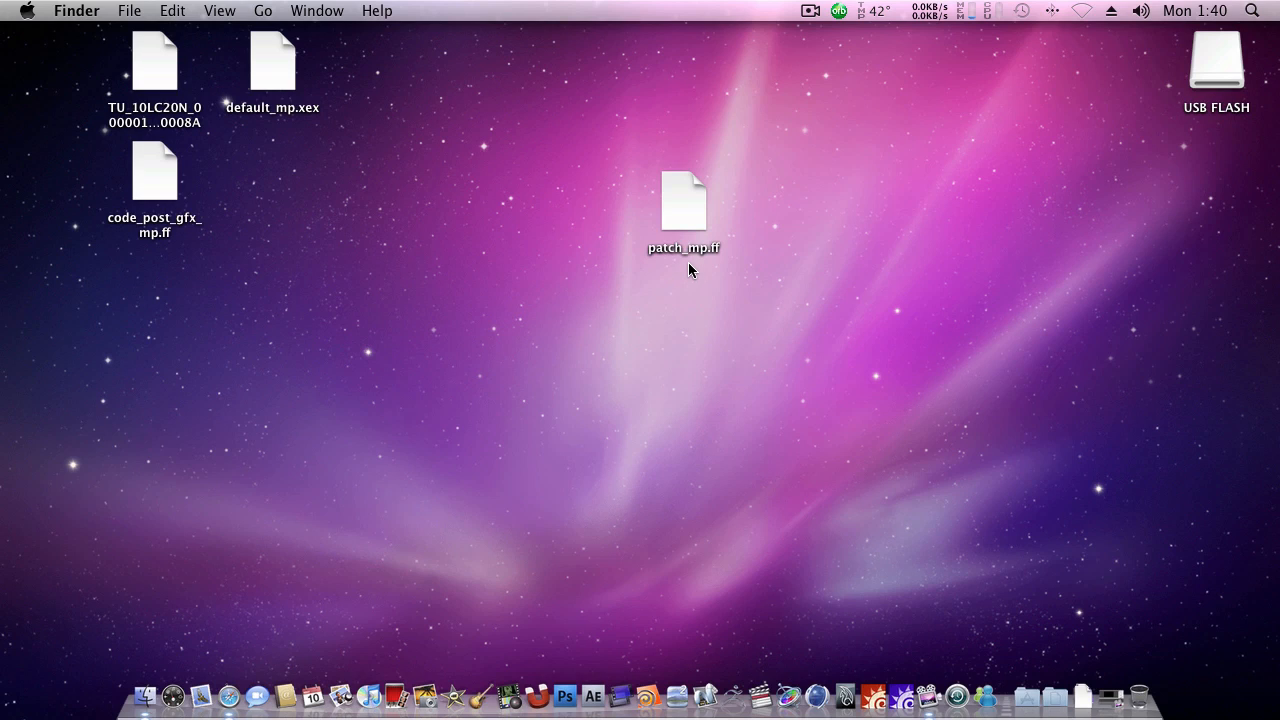
pyautogui.moveTo(690, 263)
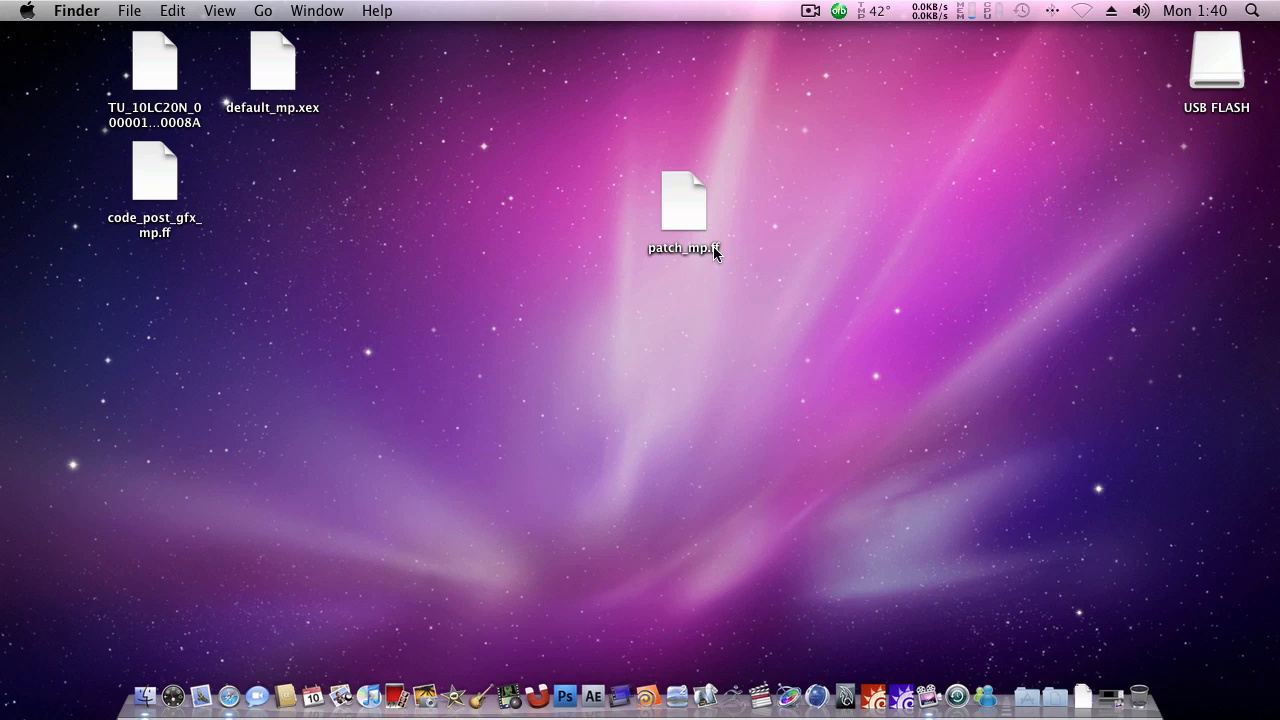
pyautogui.moveTo(709, 296)
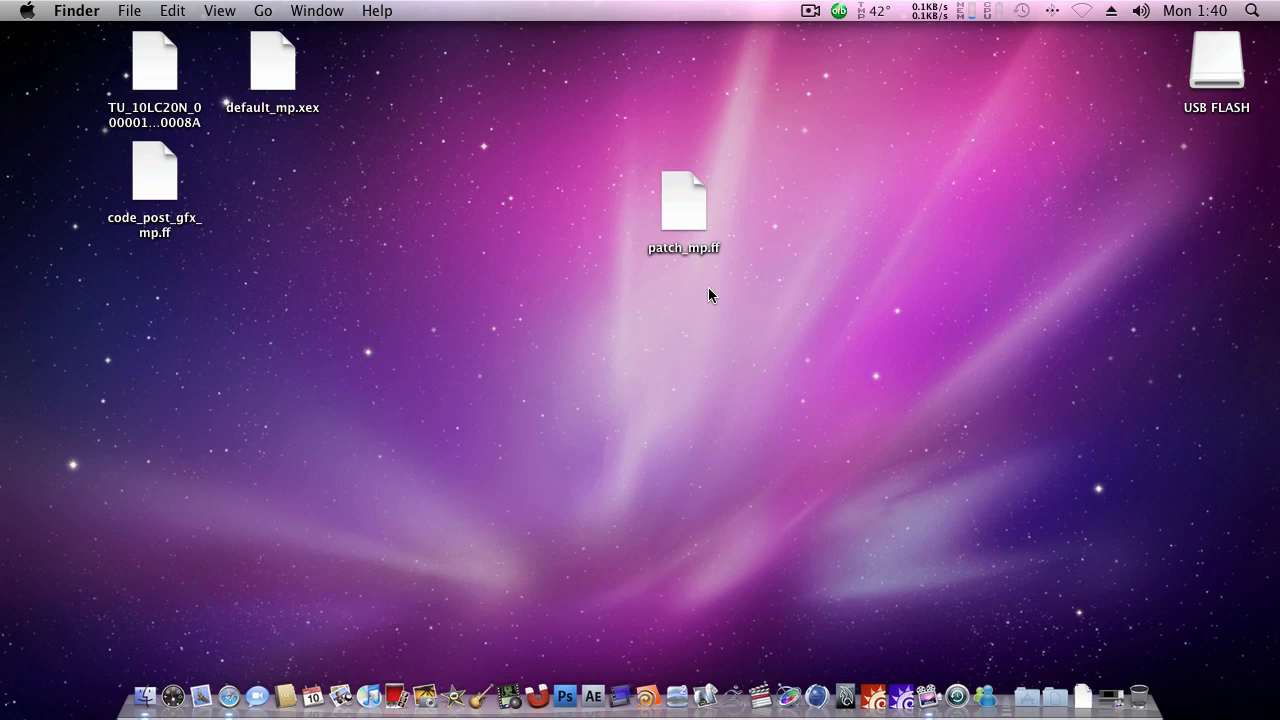
pyautogui.moveTo(710, 250)
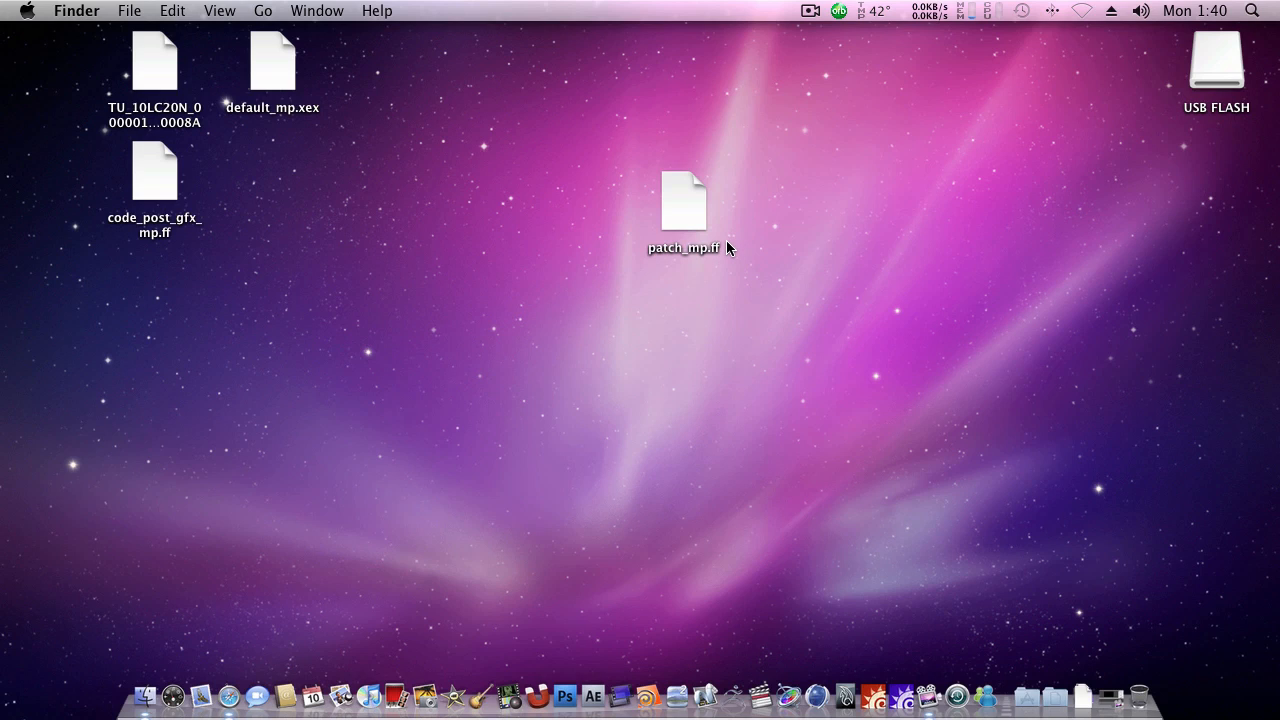
pyautogui.moveTo(645, 265)
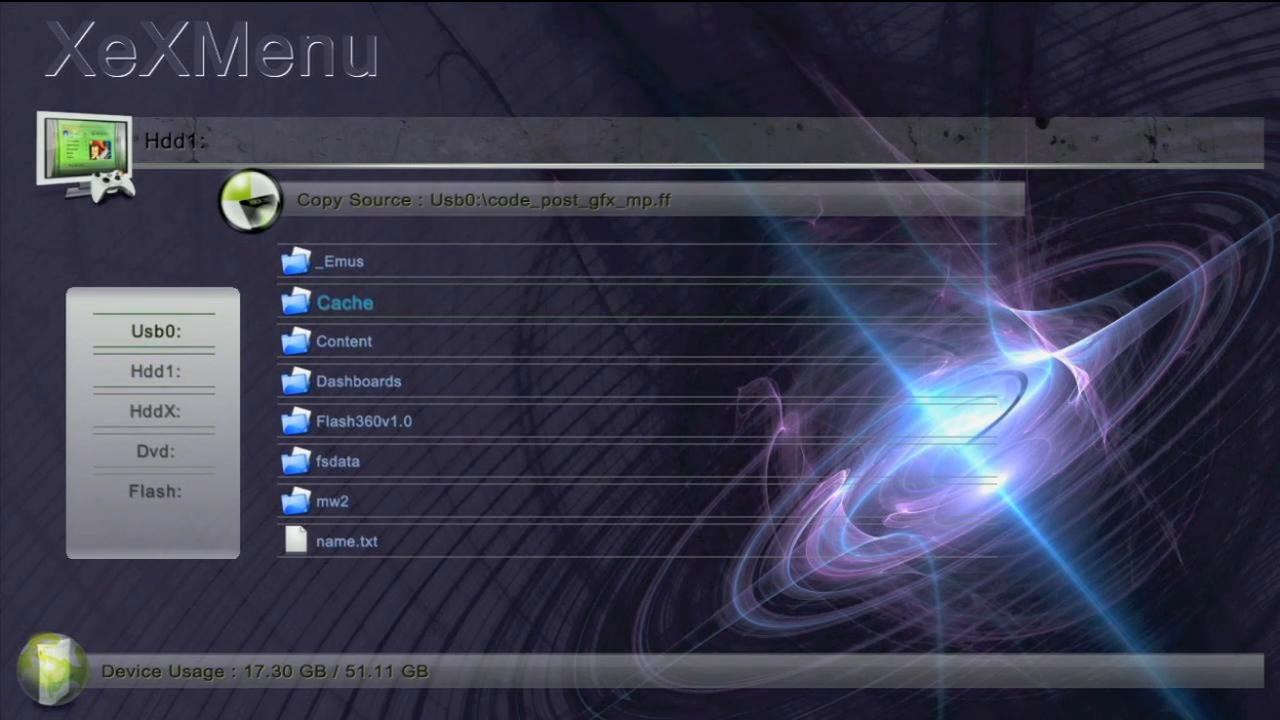
# Browse Usb0 and scroll down to the TU_10LC20N title update file
pyautogui.click(155, 331)
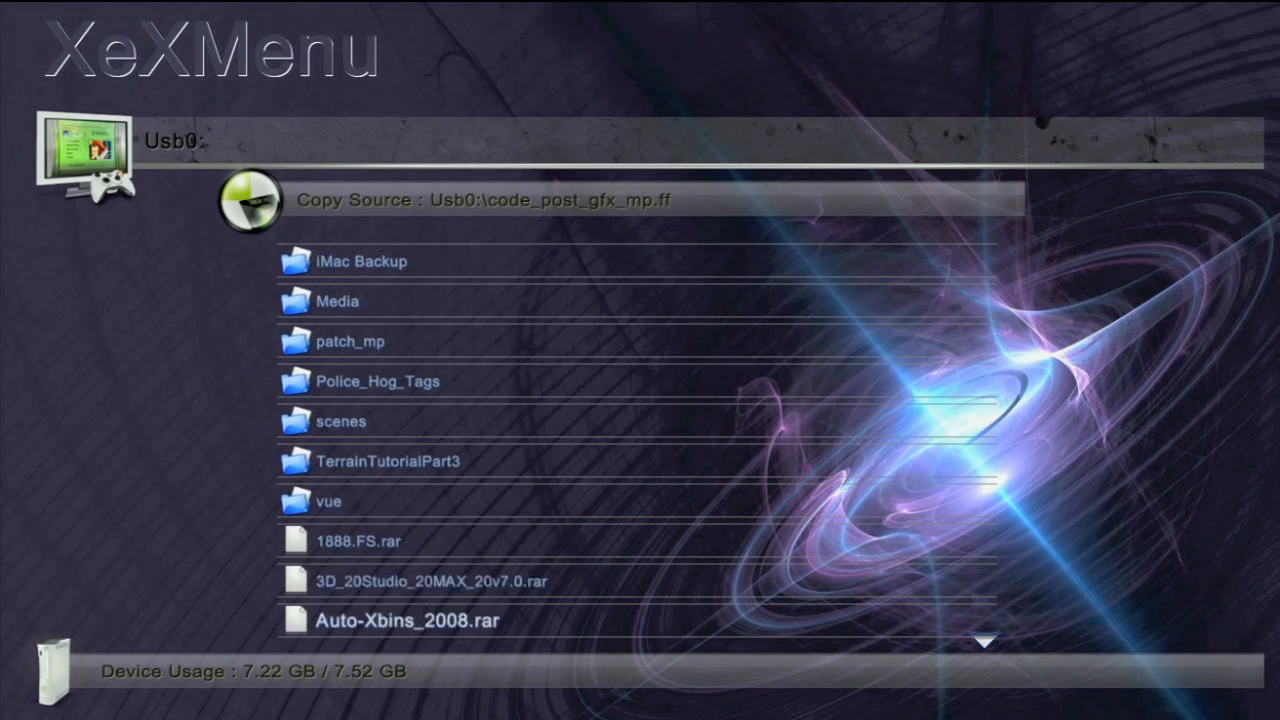
pyautogui.scroll(-3)
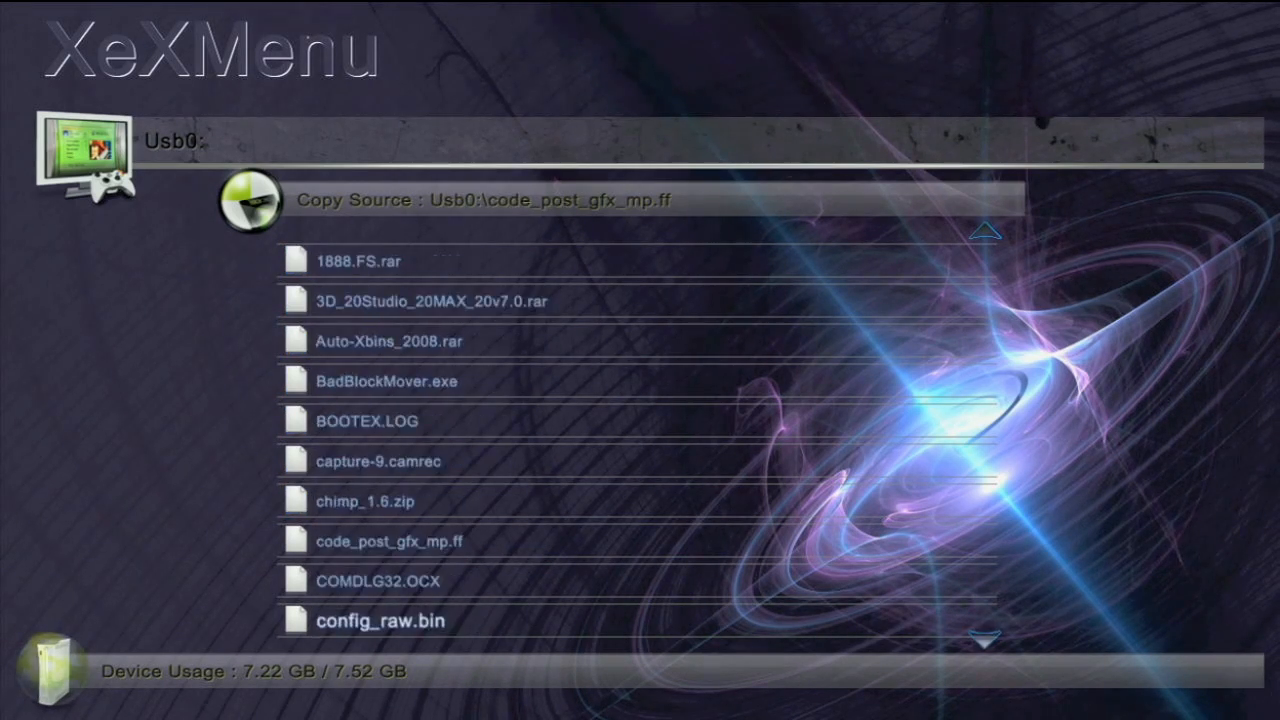
pyautogui.scroll(-3)
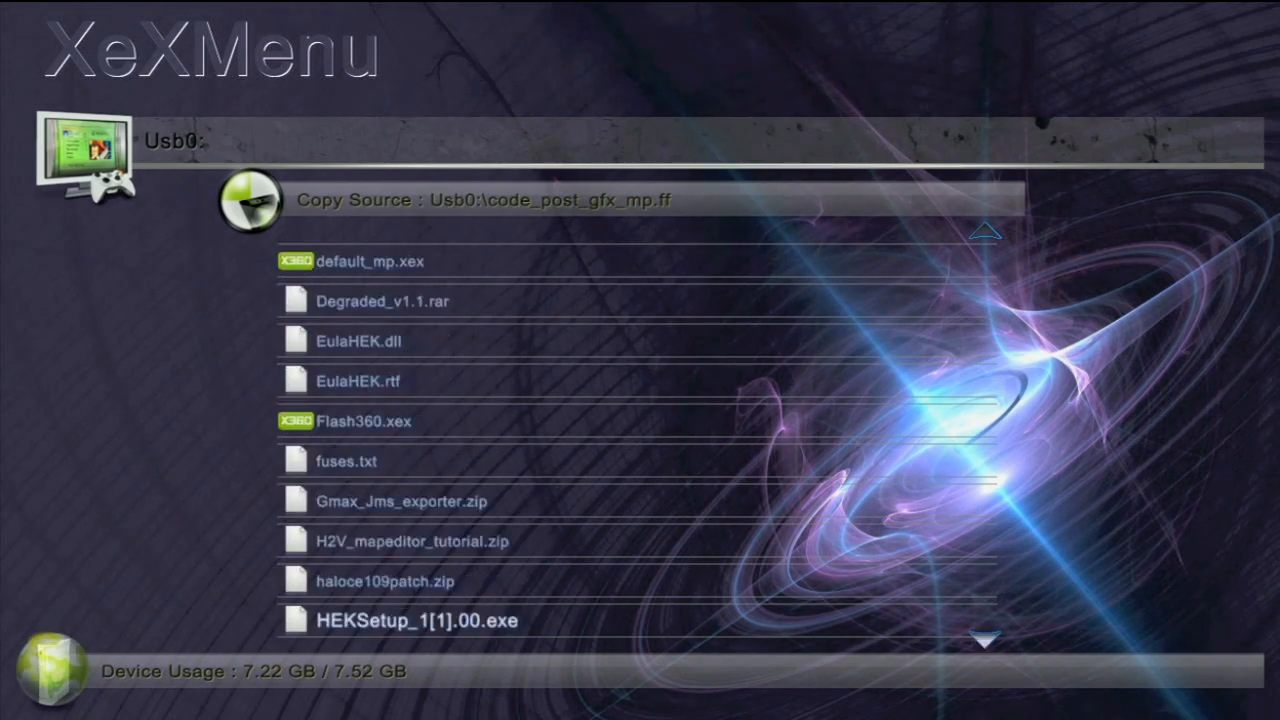
pyautogui.scroll(-3)
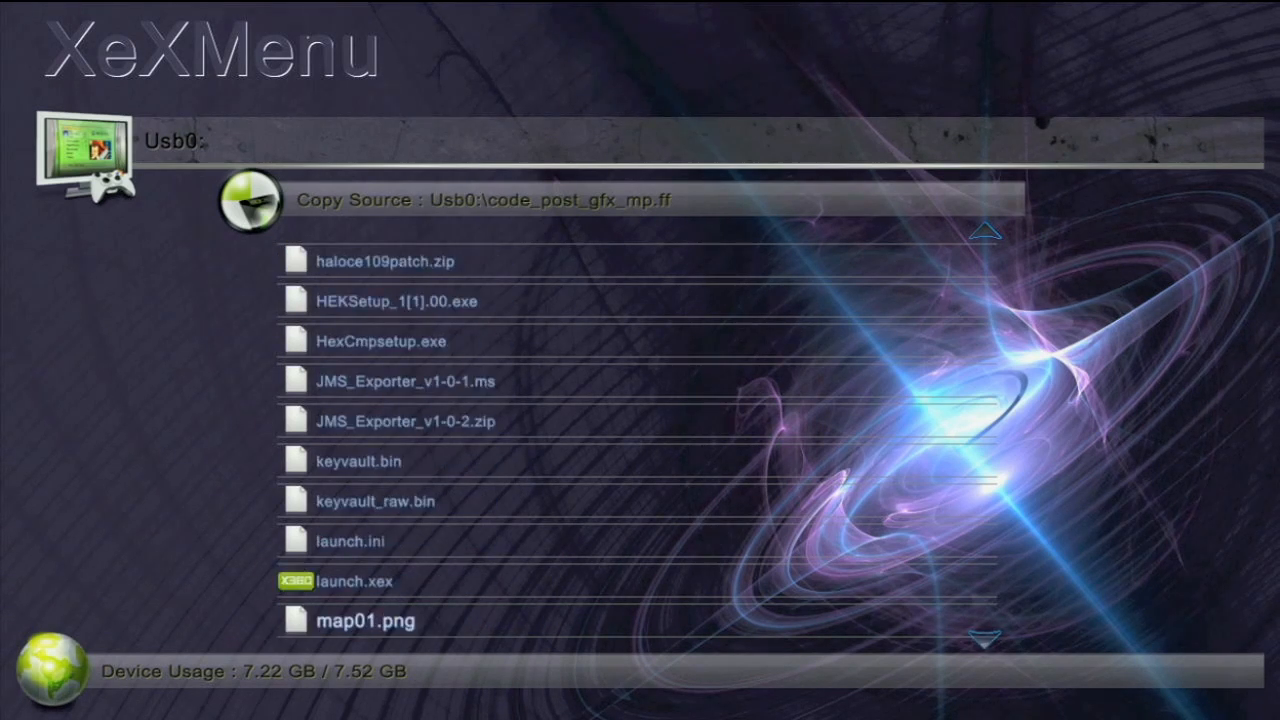
pyautogui.scroll(-3)
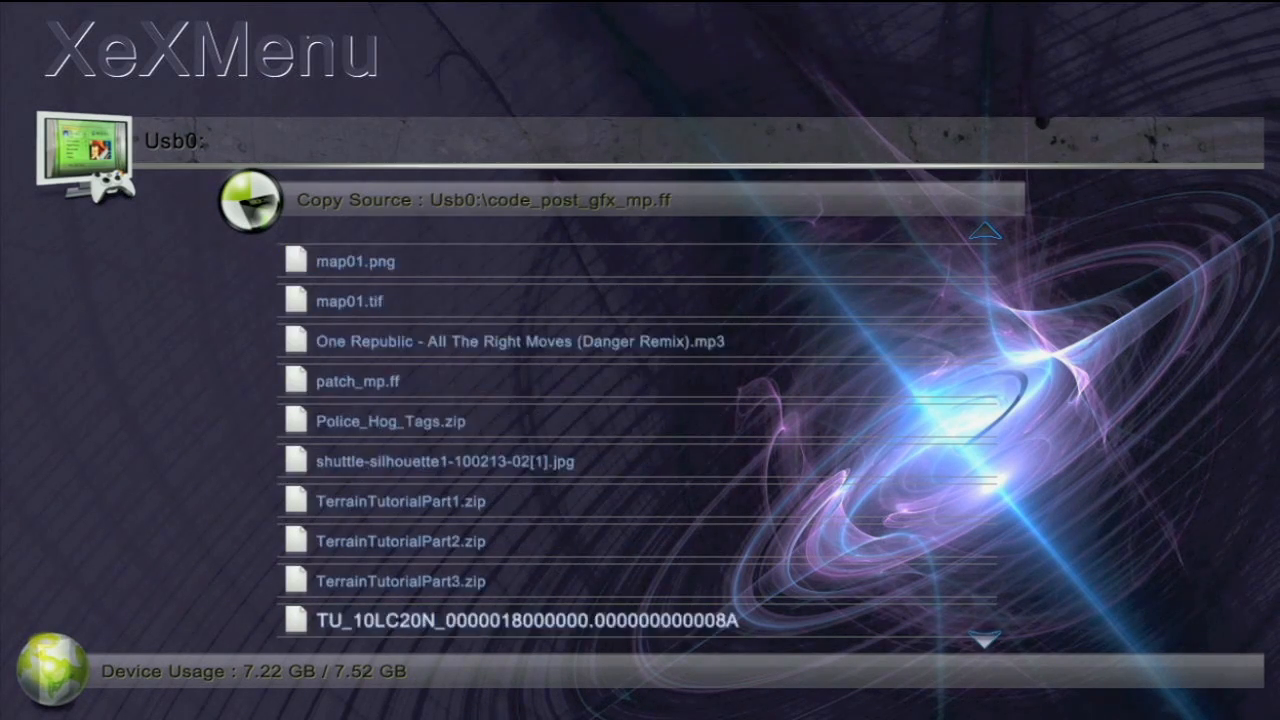
pyautogui.scroll(-3)
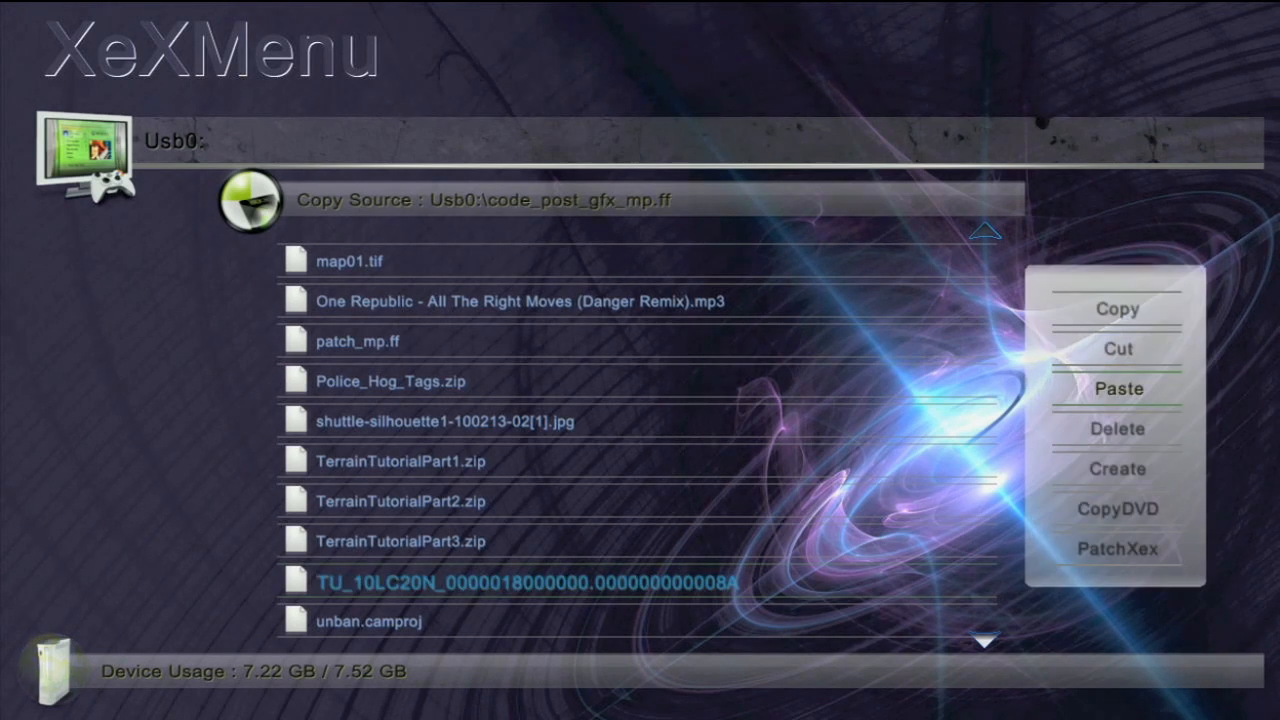
pyautogui.moveTo(1117, 309)
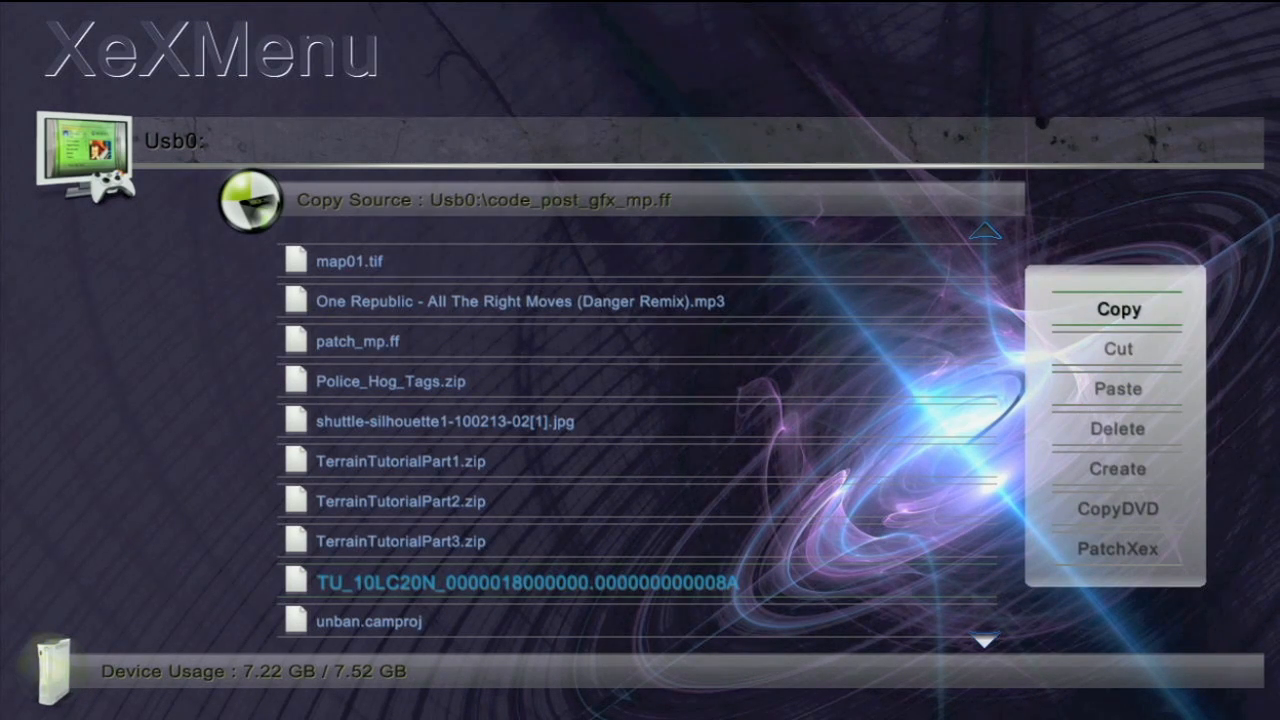
# Copy the title update file and paste it into Hdd1's Cache folder
pyautogui.click(1118, 309)
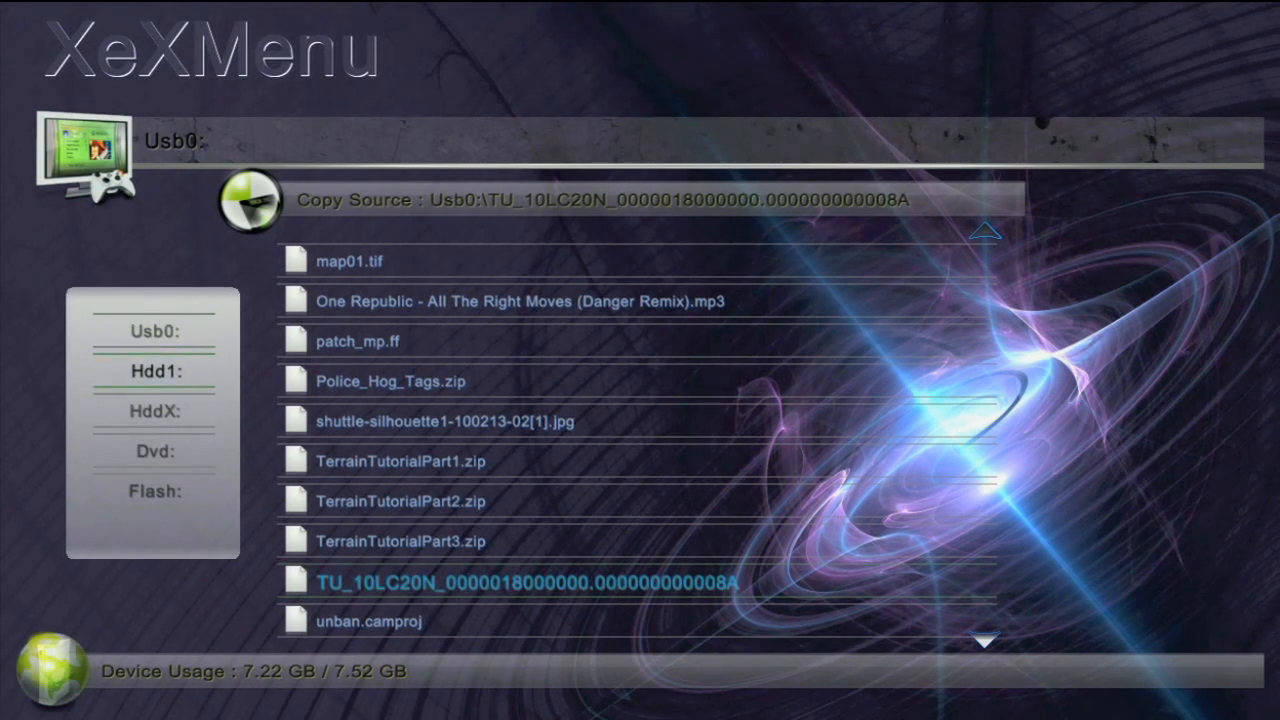
pyautogui.click(154, 371)
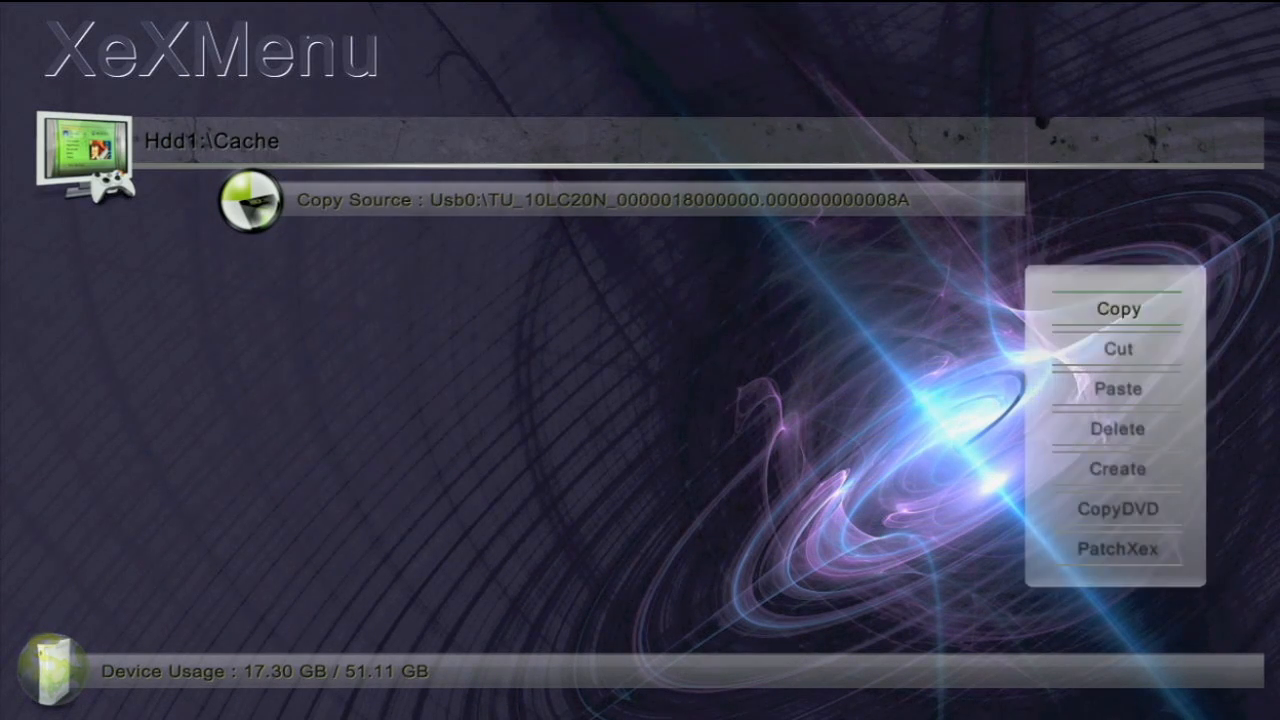
pyautogui.click(1117, 388)
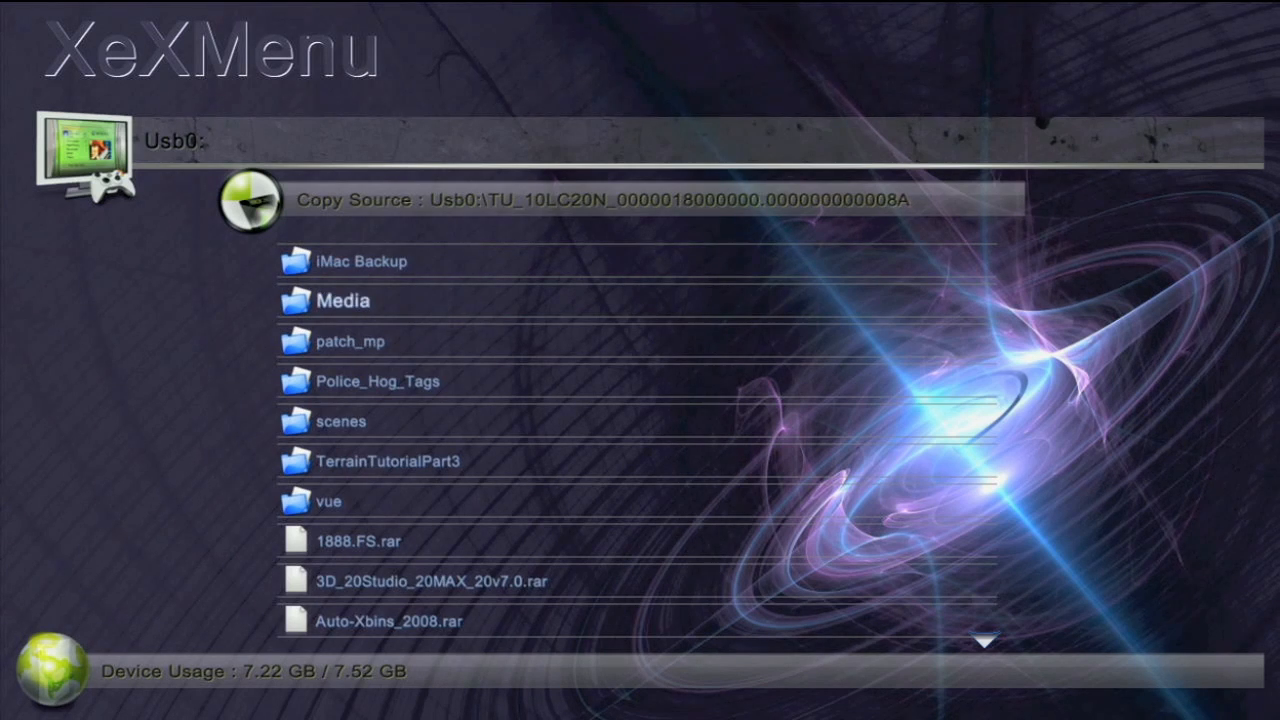
# Copy code_post_gfx_mp.ff from Usb0, paste it into Hdd1:\mw2 and confirm overwriting
pyautogui.scroll(-3)
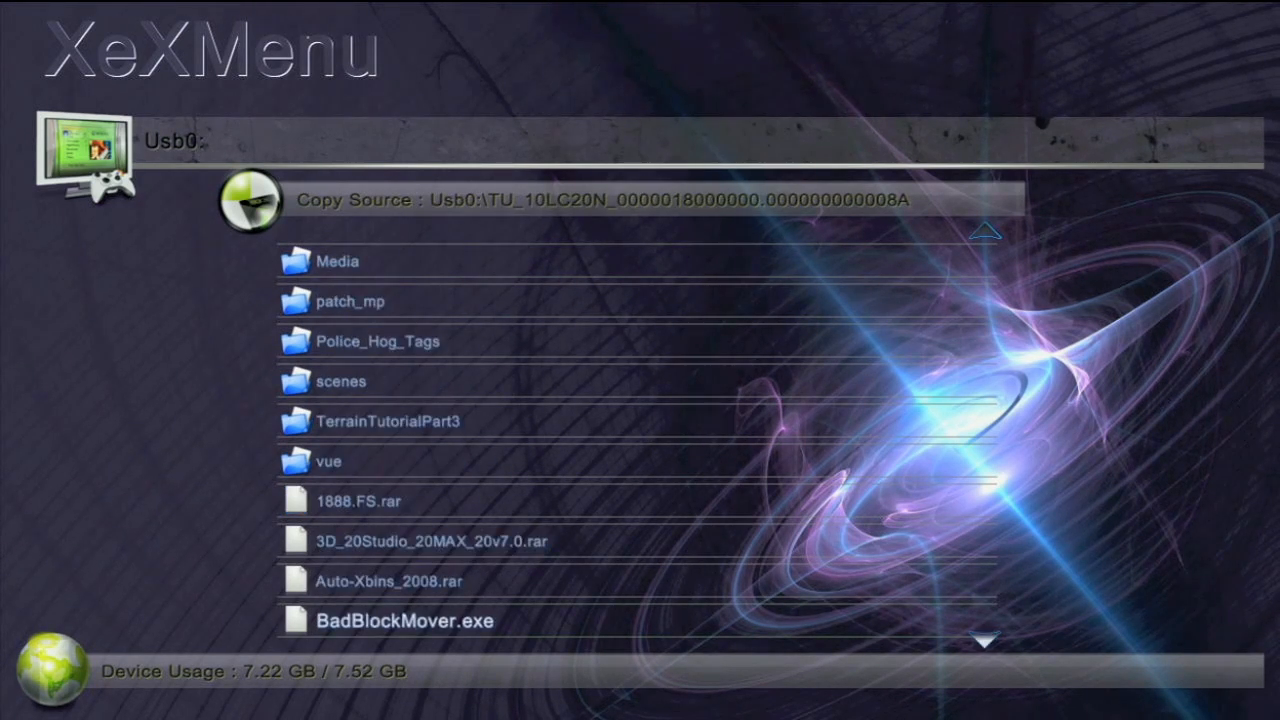
pyautogui.scroll(-3)
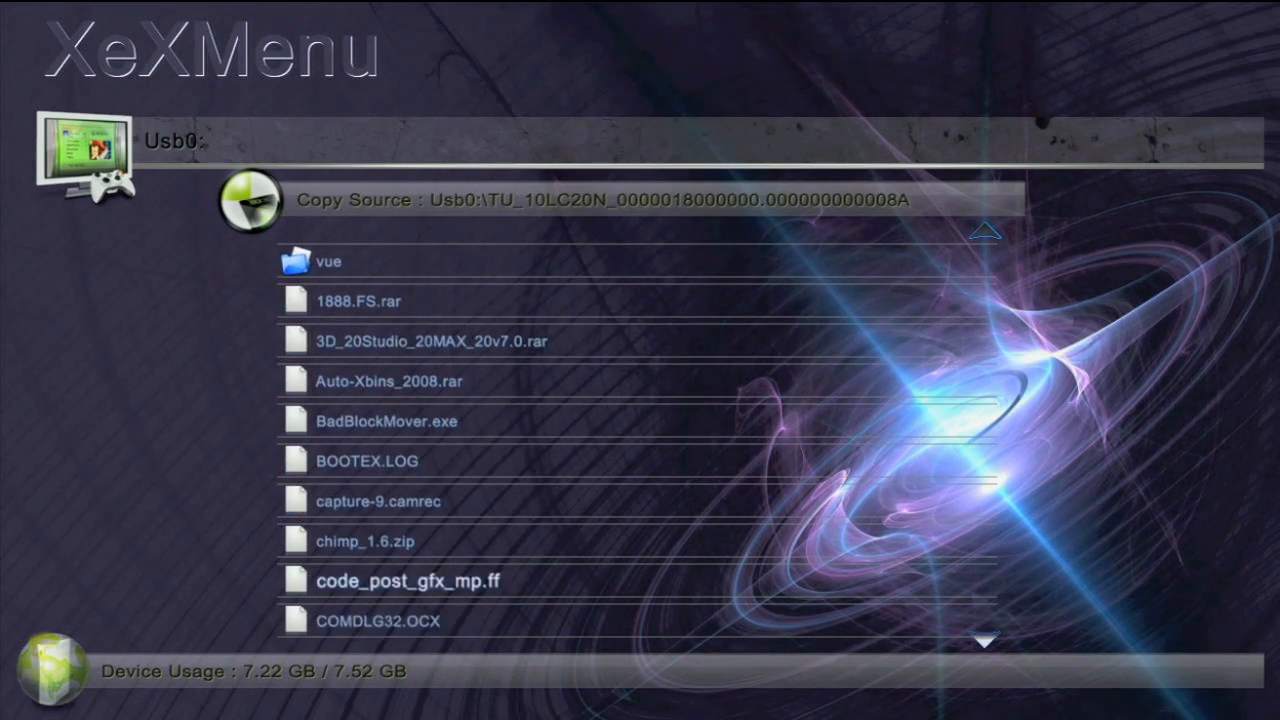
pyautogui.rightClick(407, 580)
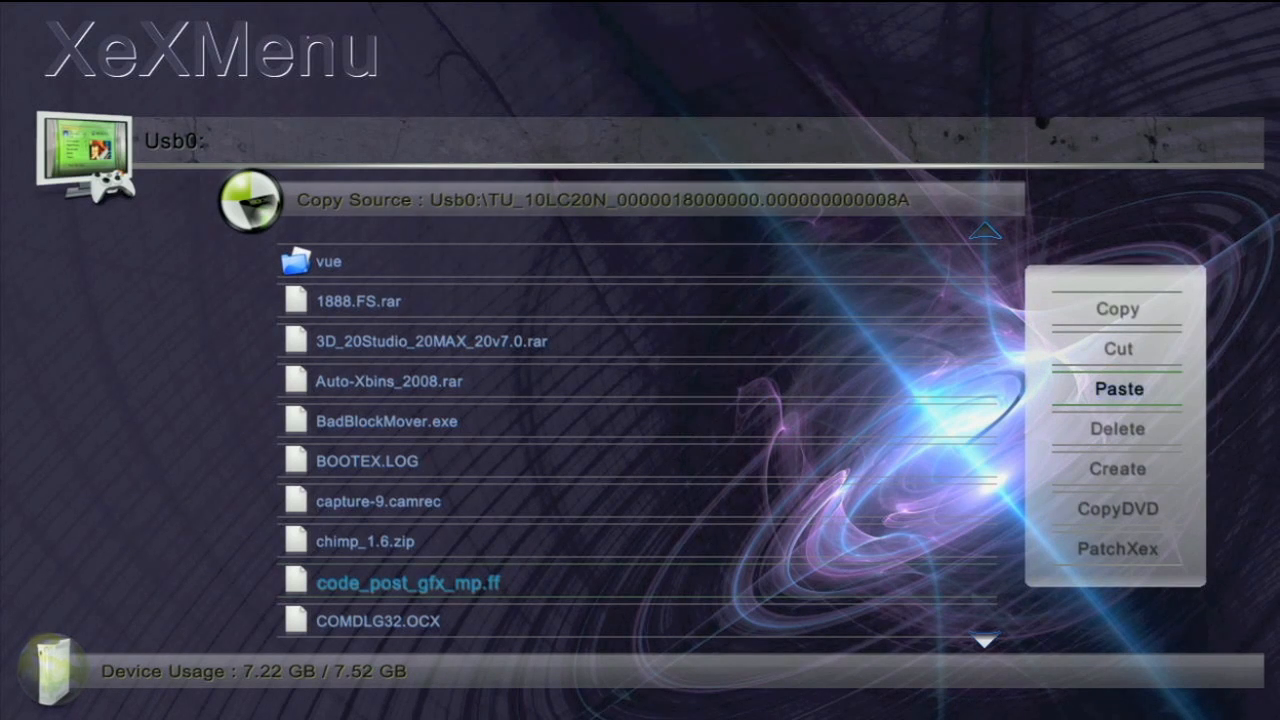
pyautogui.click(1117, 309)
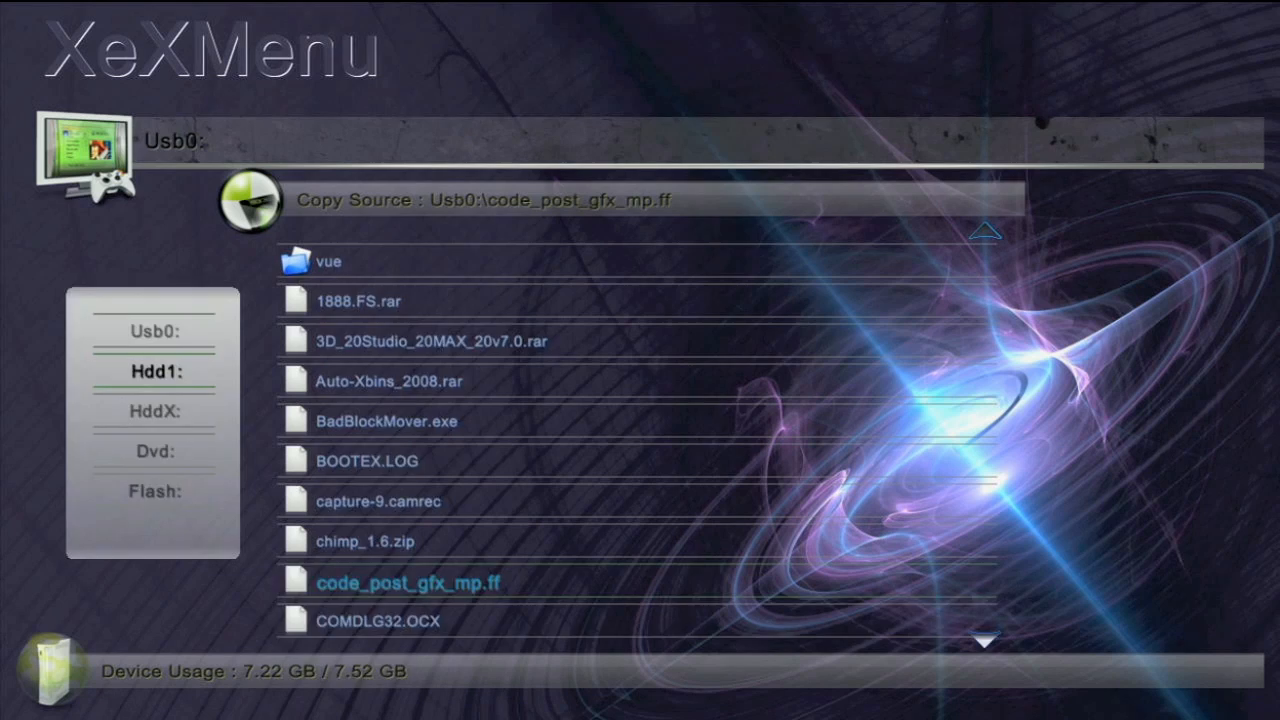
pyautogui.click(154, 371)
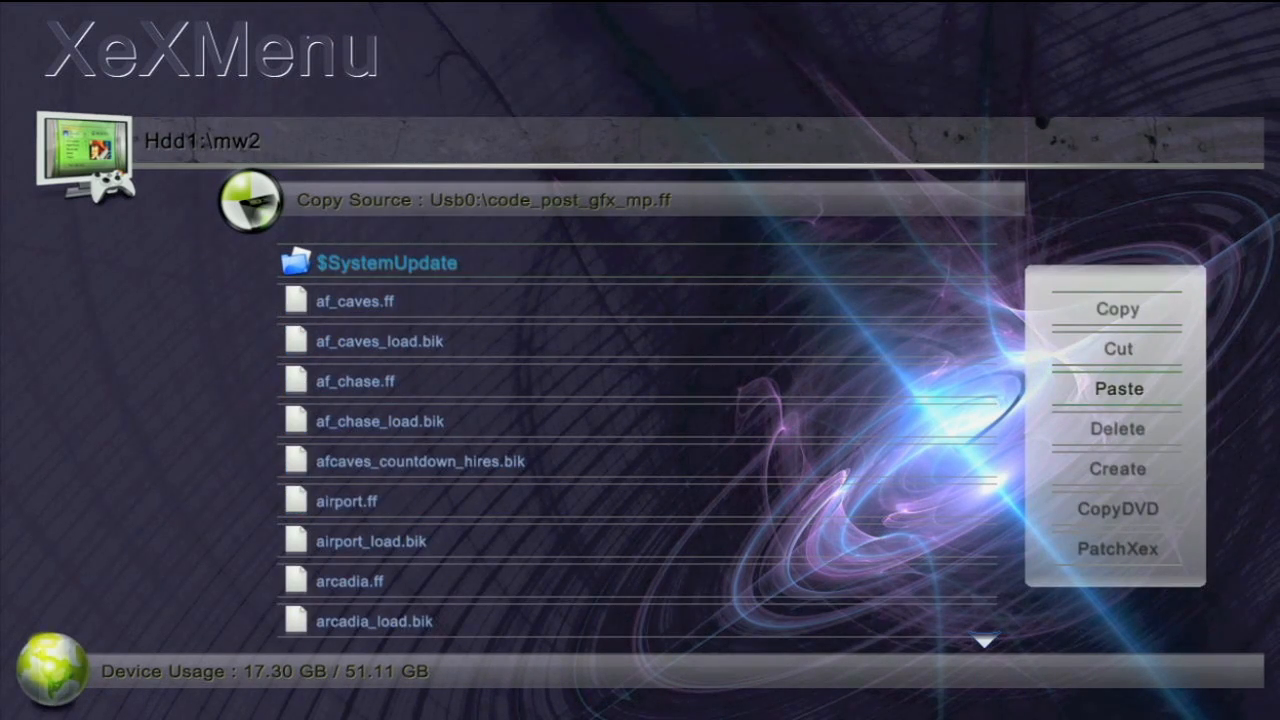
pyautogui.click(1117, 388)
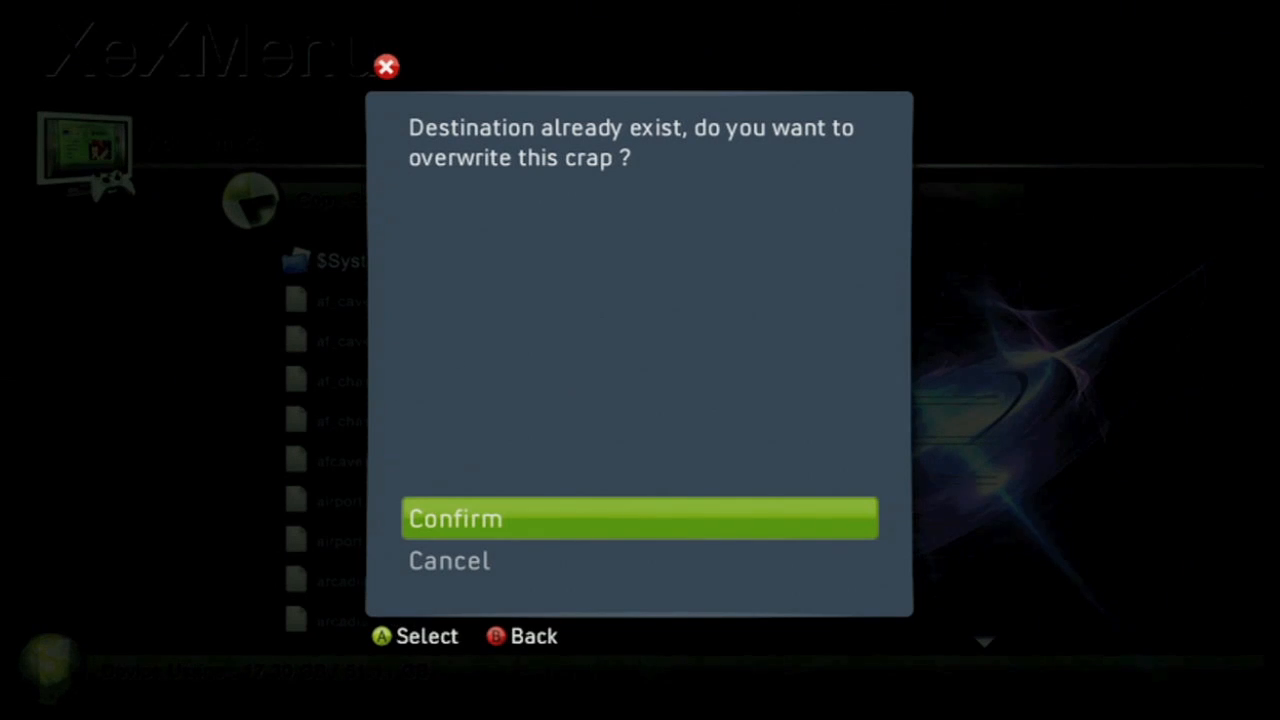
pyautogui.click(640, 518)
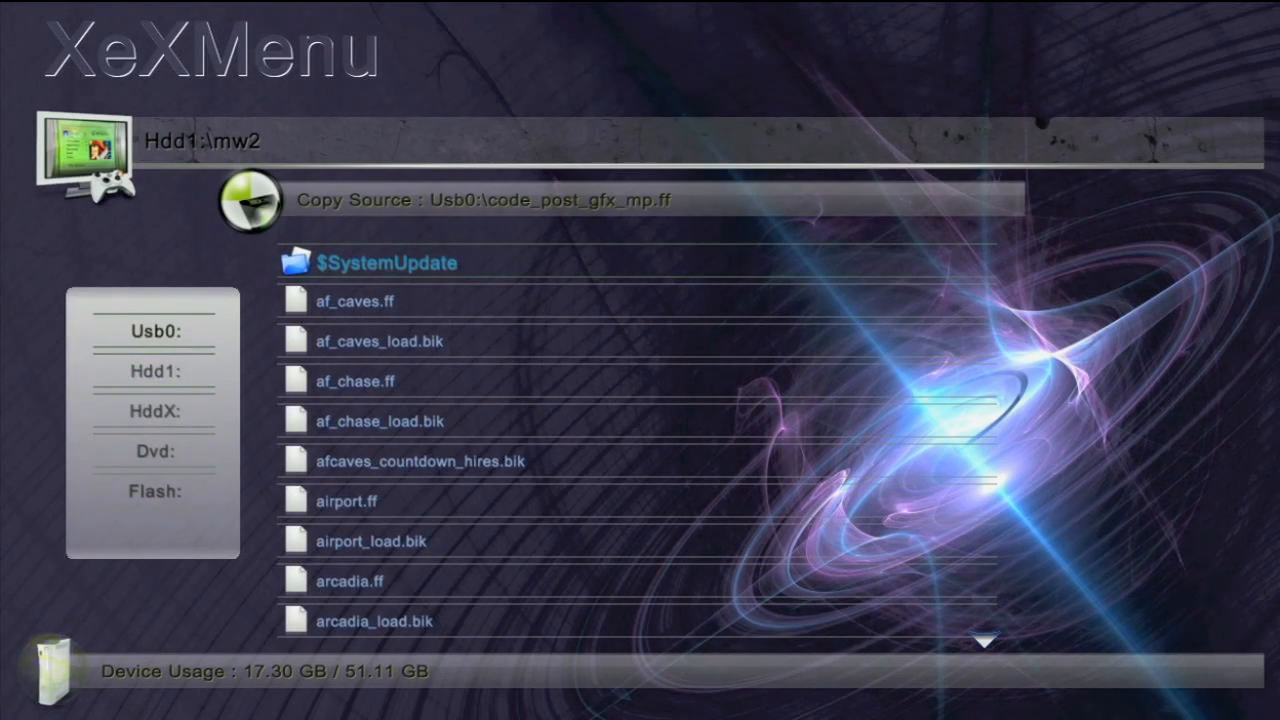
# On Usb0, scroll to patch_mp.ff and copy it
pyautogui.click(154, 331)
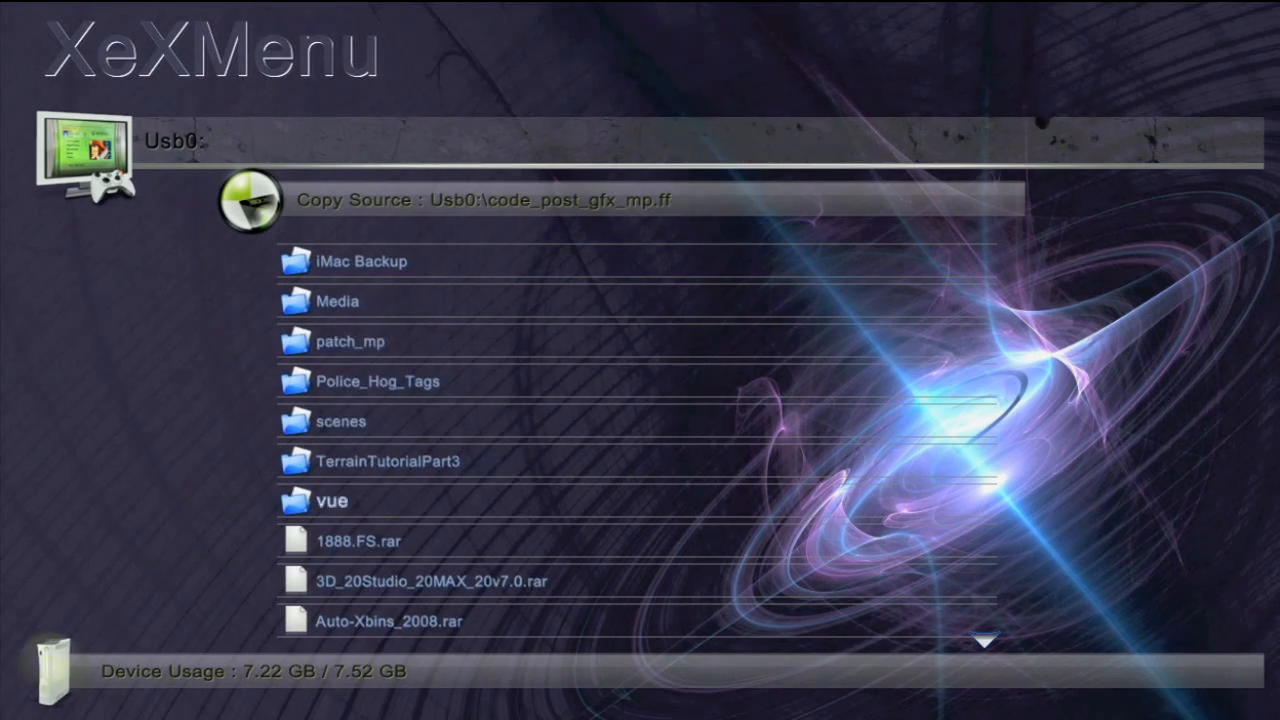
pyautogui.scroll(-3)
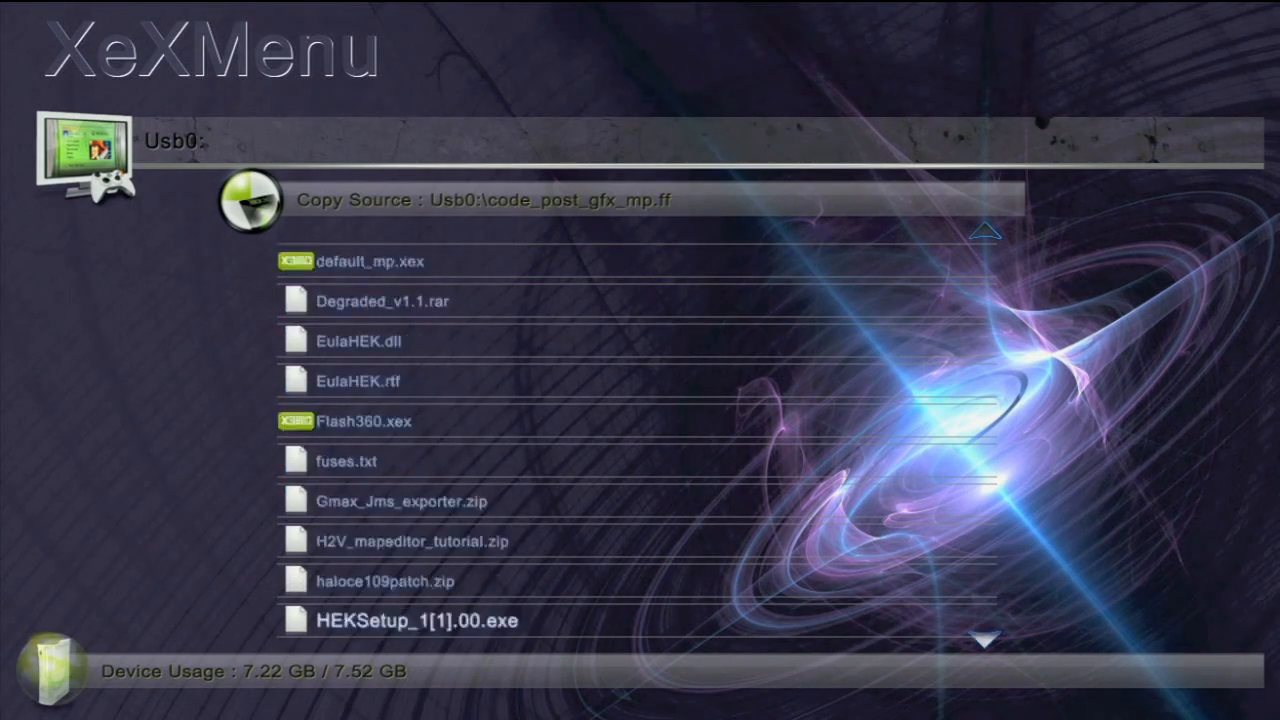
pyautogui.scroll(-3)
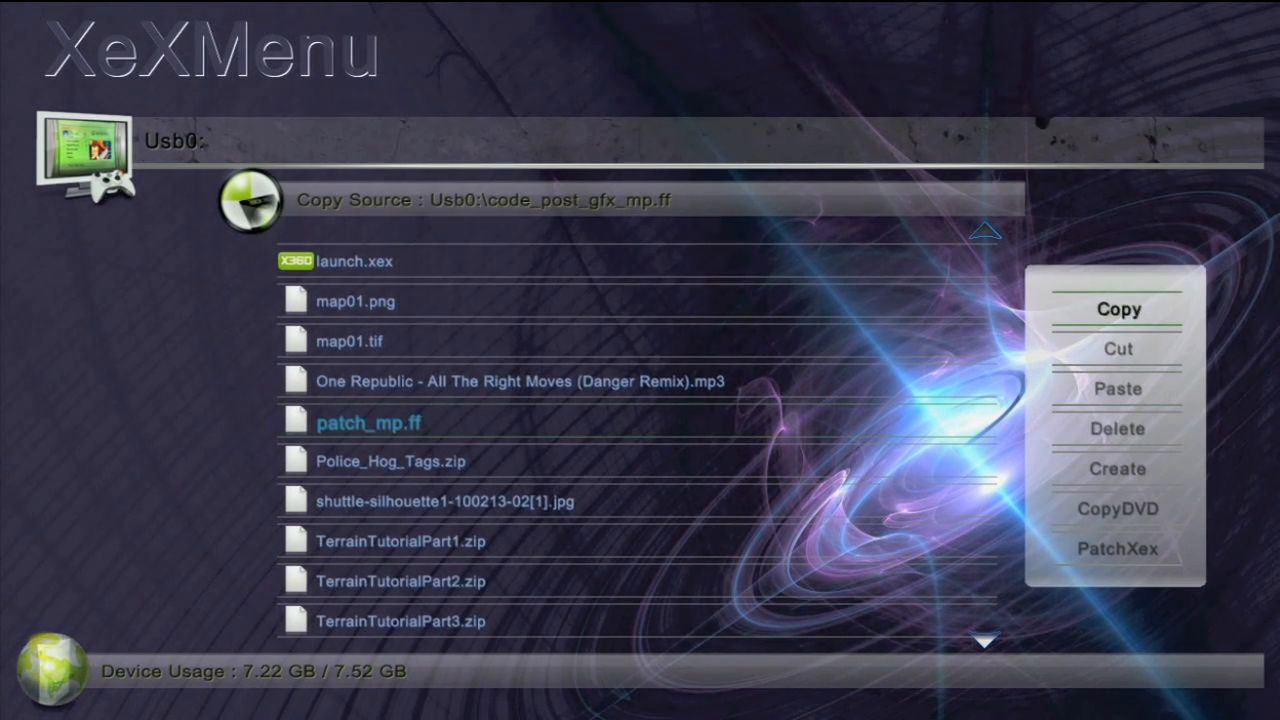
pyautogui.click(1117, 309)
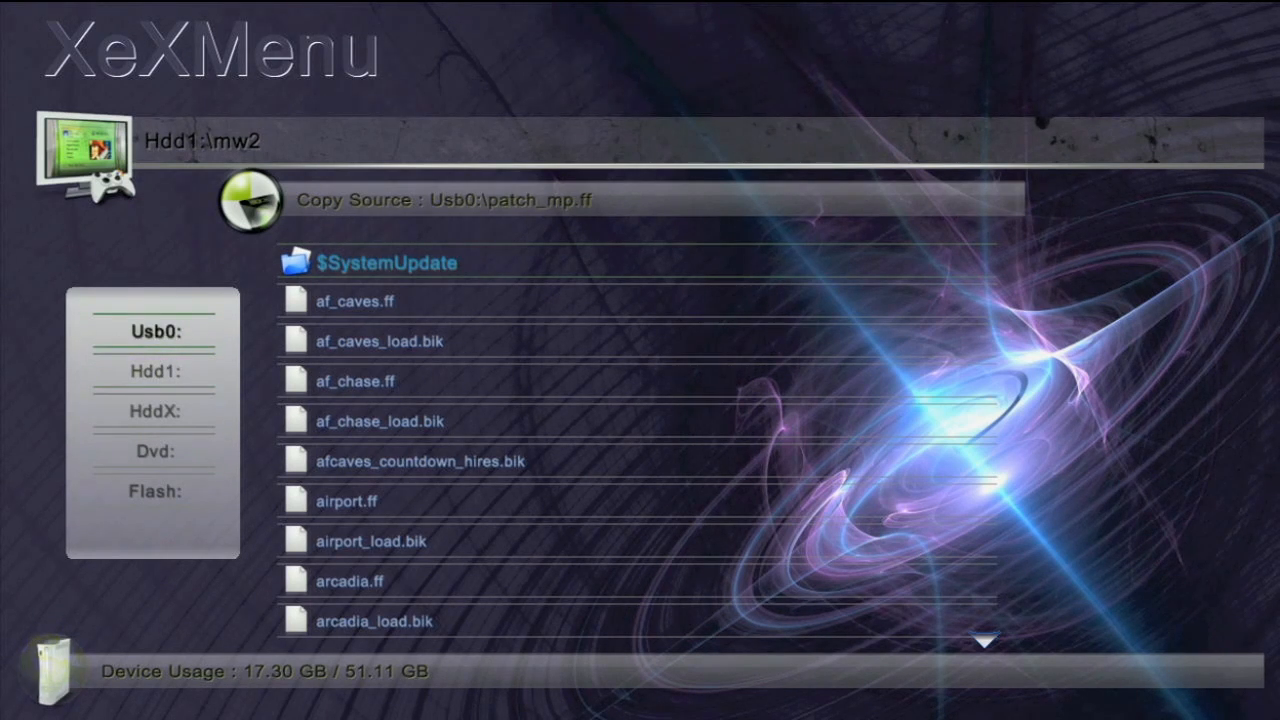
# Copy default_mp.xex from Usb0 into Hdd1:\mw2, then run it to start Modern Warfare 2
pyautogui.click(154, 331)
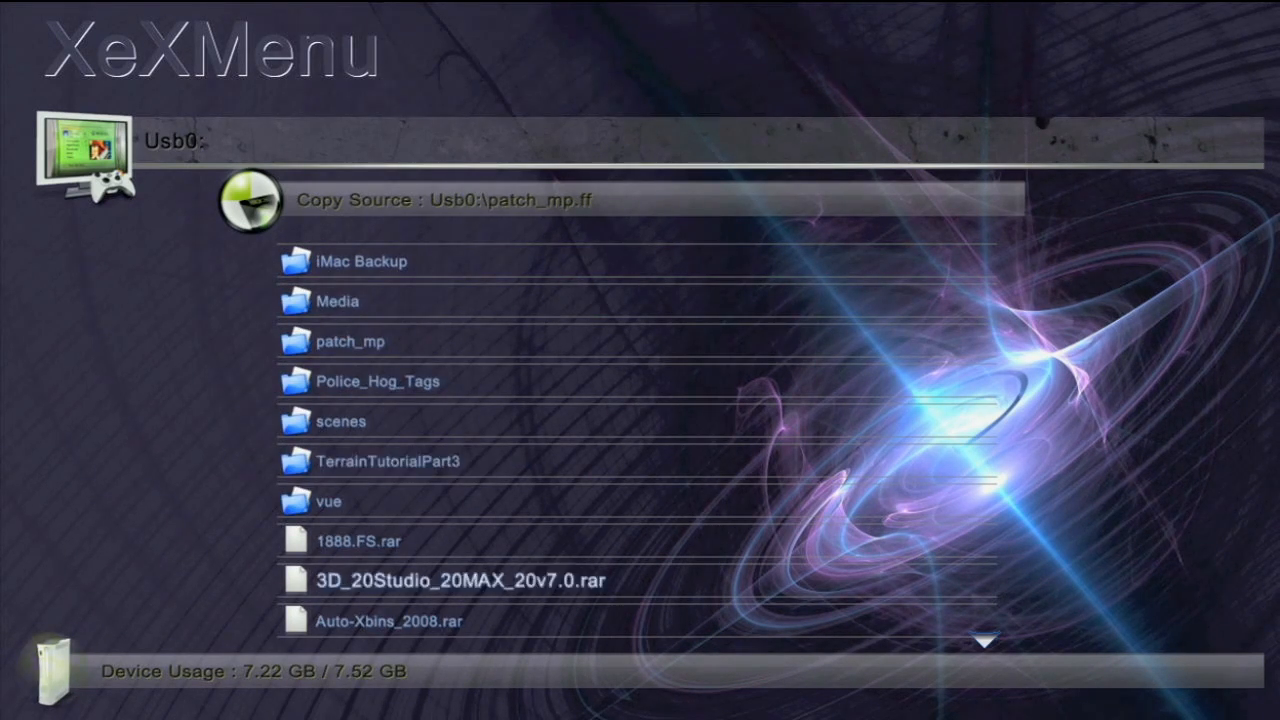
pyautogui.scroll(-3)
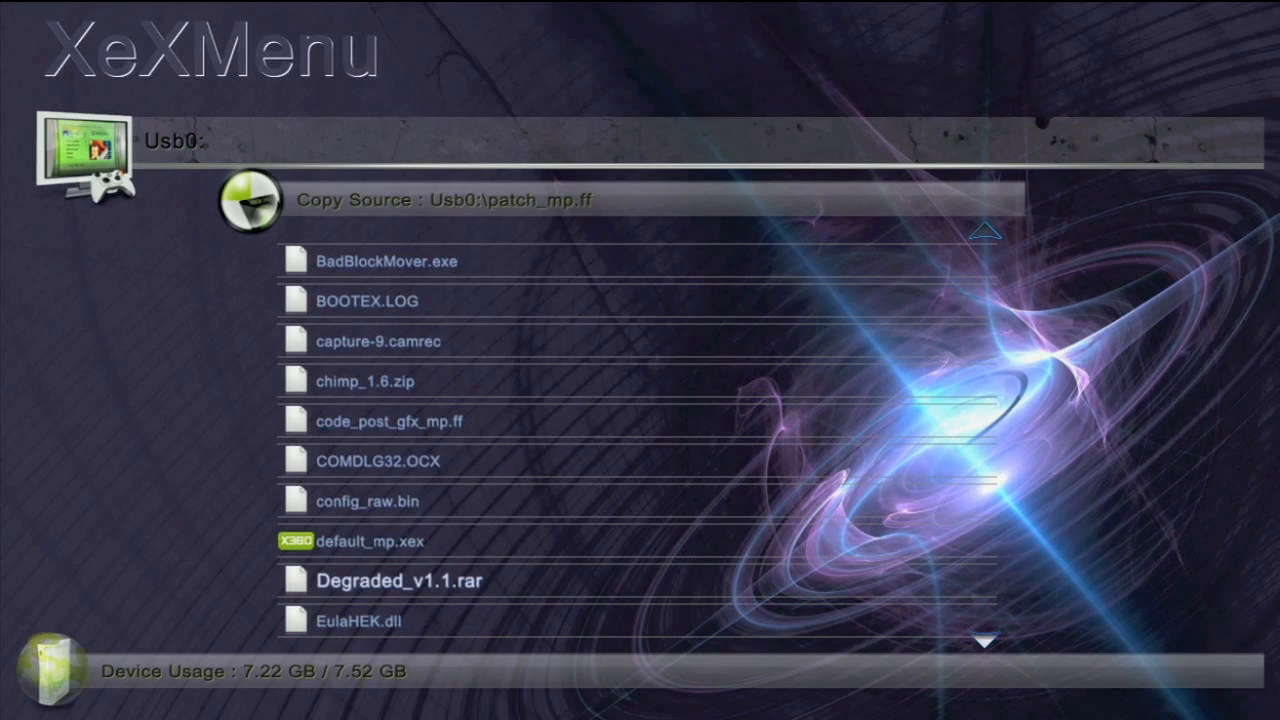
pyautogui.rightClick(384, 542)
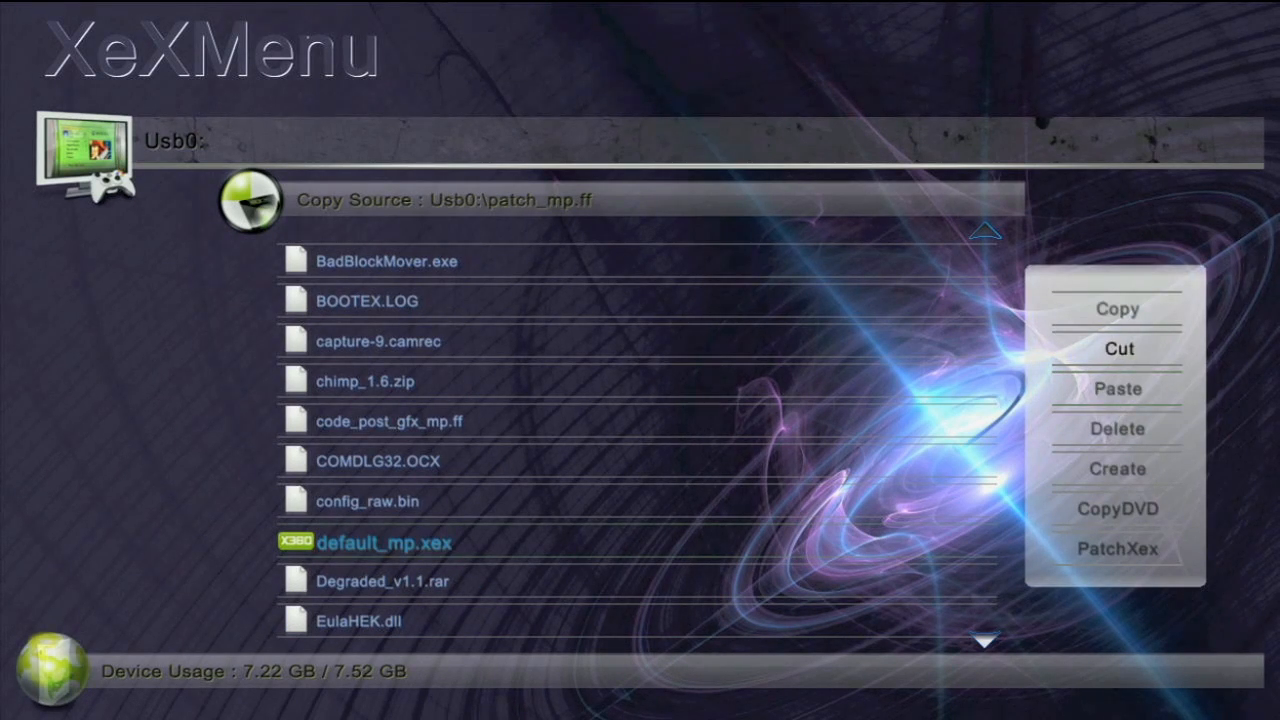
pyautogui.click(1117, 309)
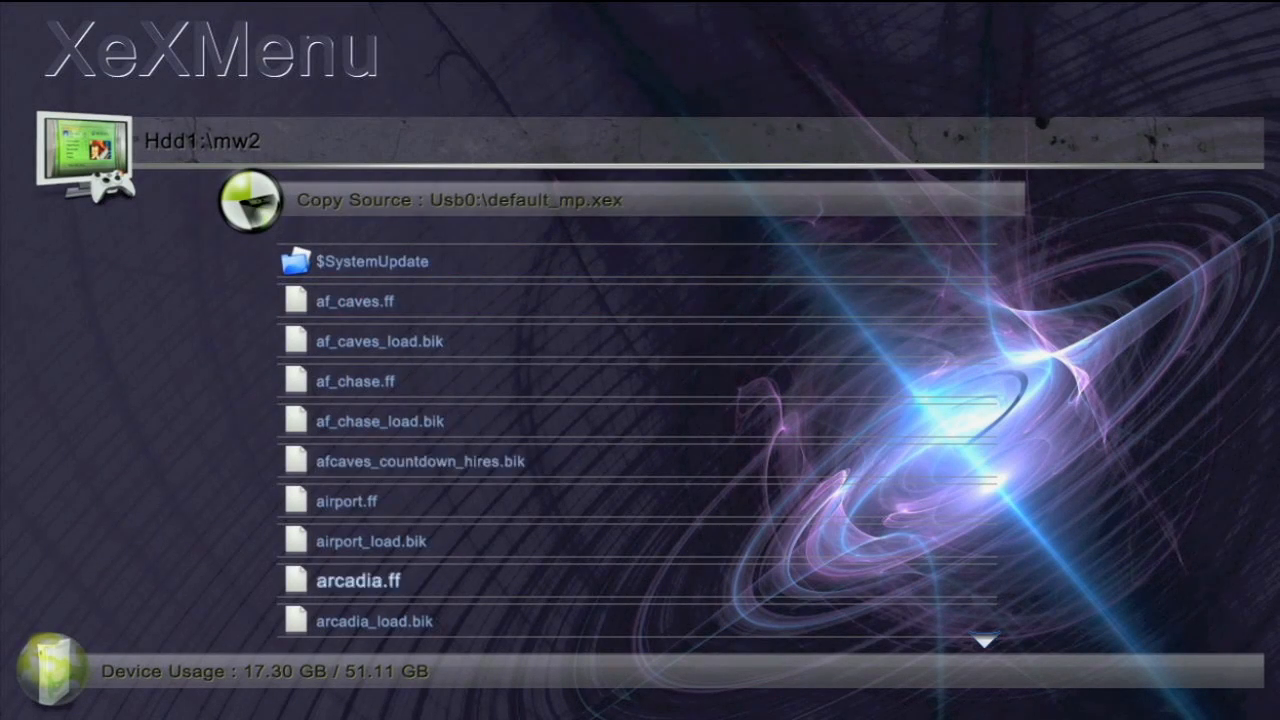
pyautogui.scroll(-3)
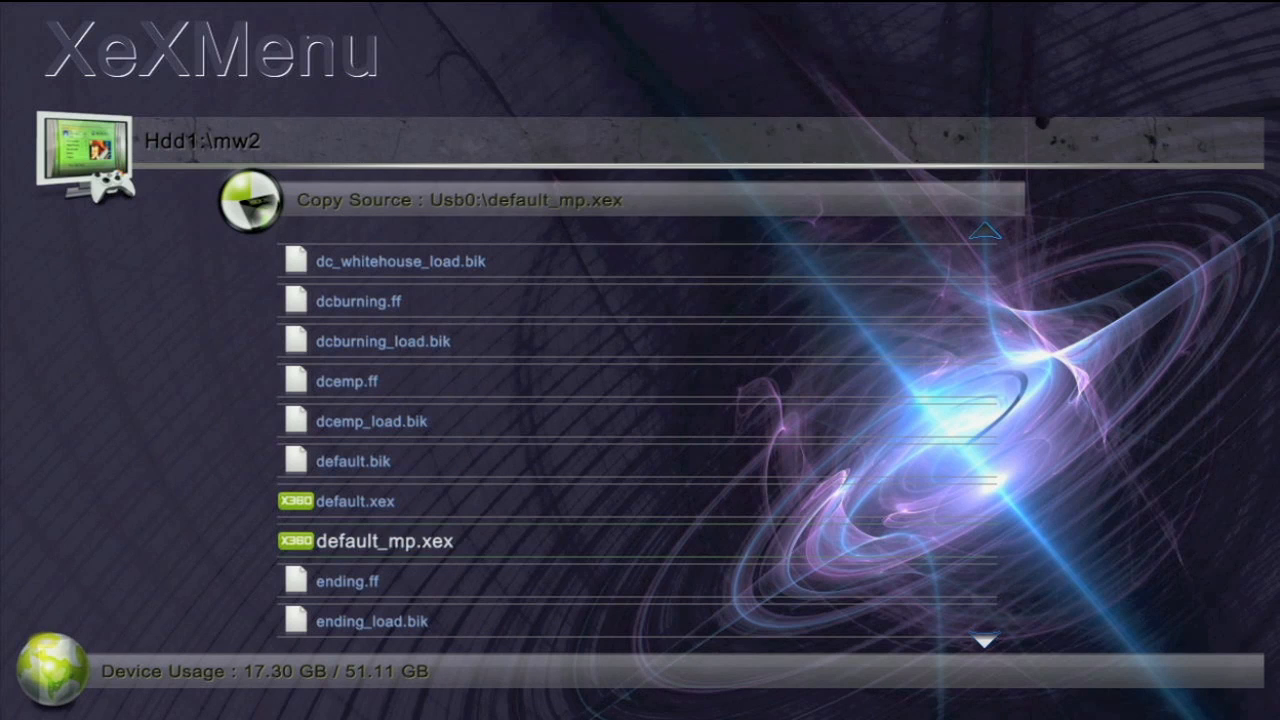
pyautogui.click(385, 541)
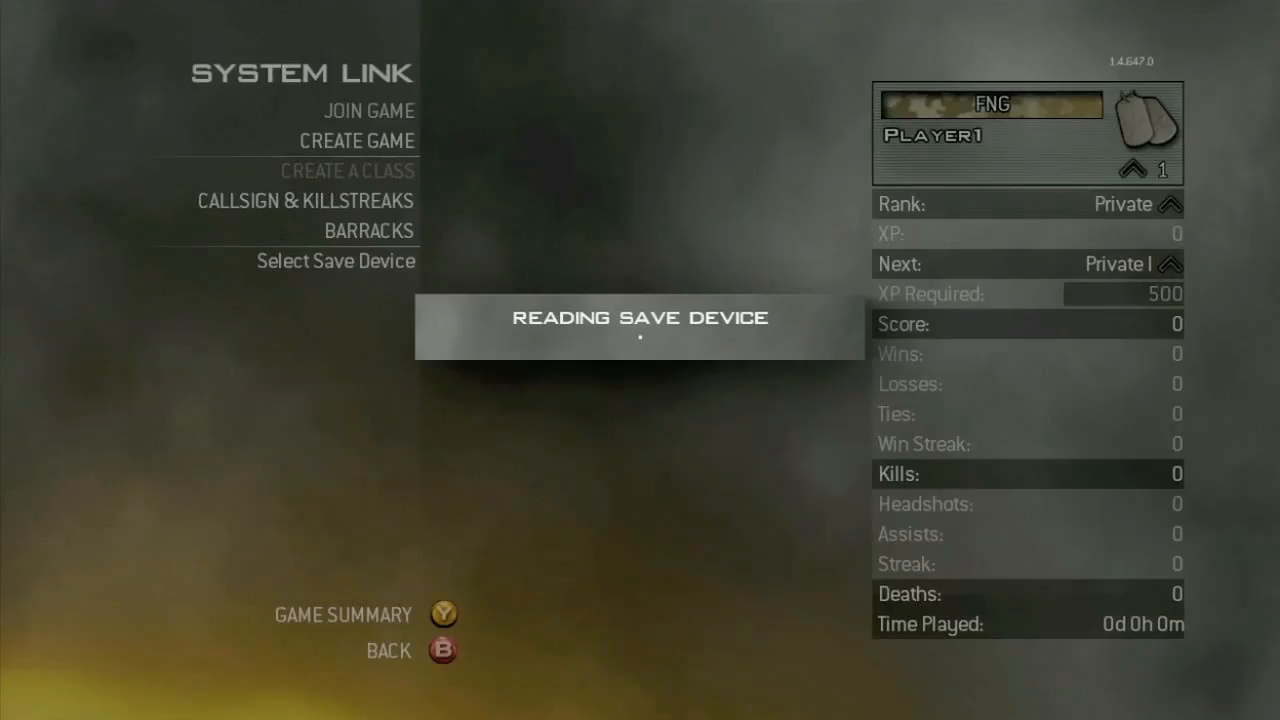
# Create a System Link game and start Team Deathmatch on Afghan
pyautogui.click(356, 140)
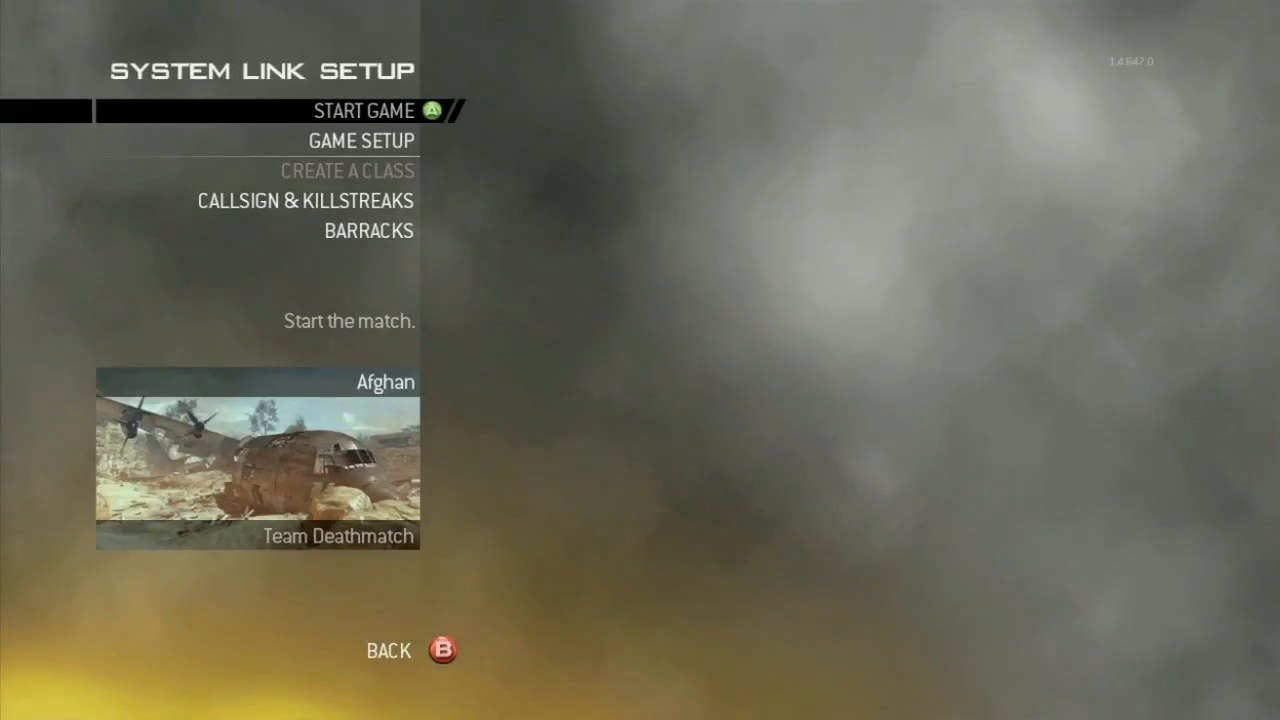
pyautogui.click(363, 110)
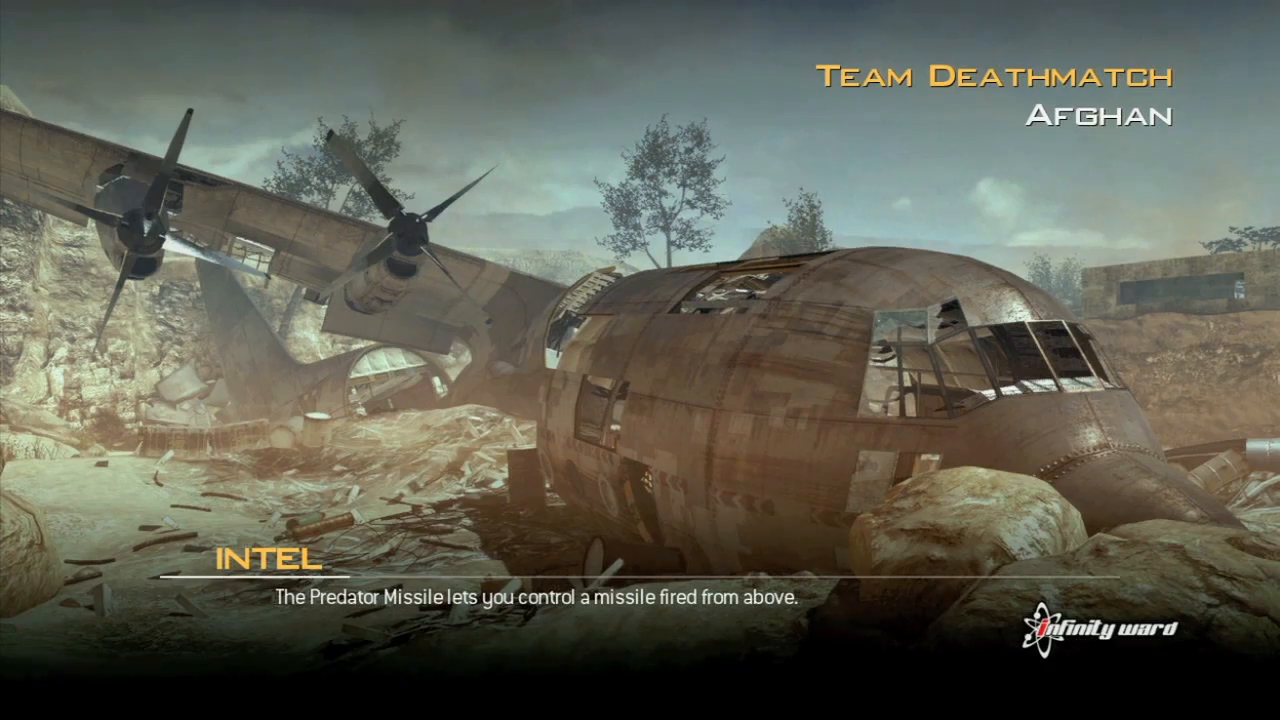